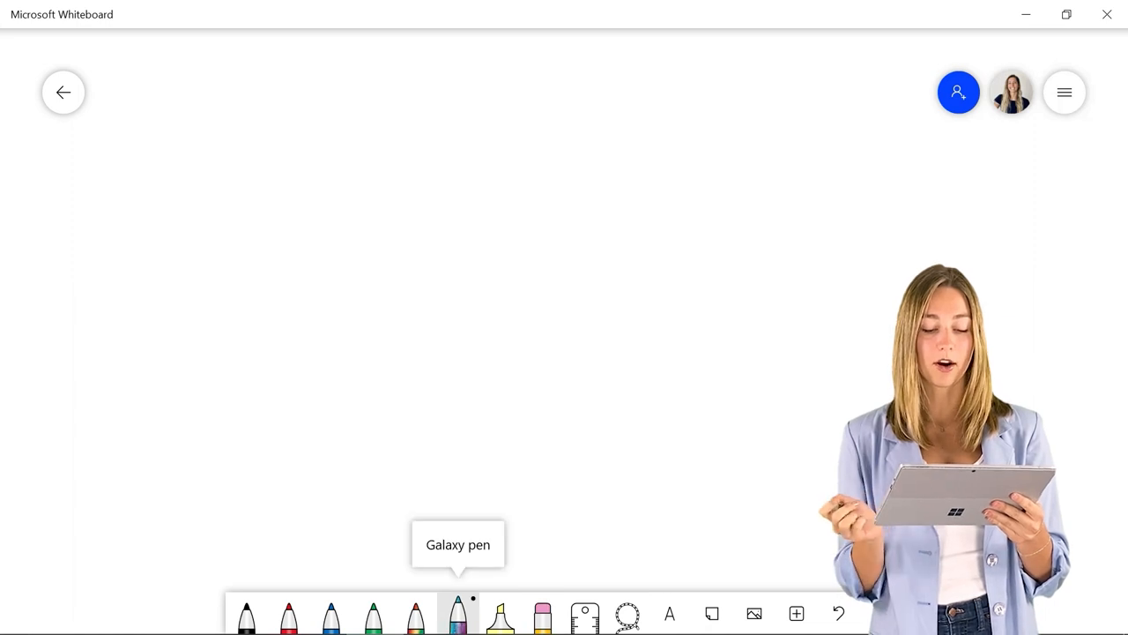
Handwrite H2O in multicoloured Galaxy ink, then add a long black vertical line.
drag(300, 114, 356, 215)
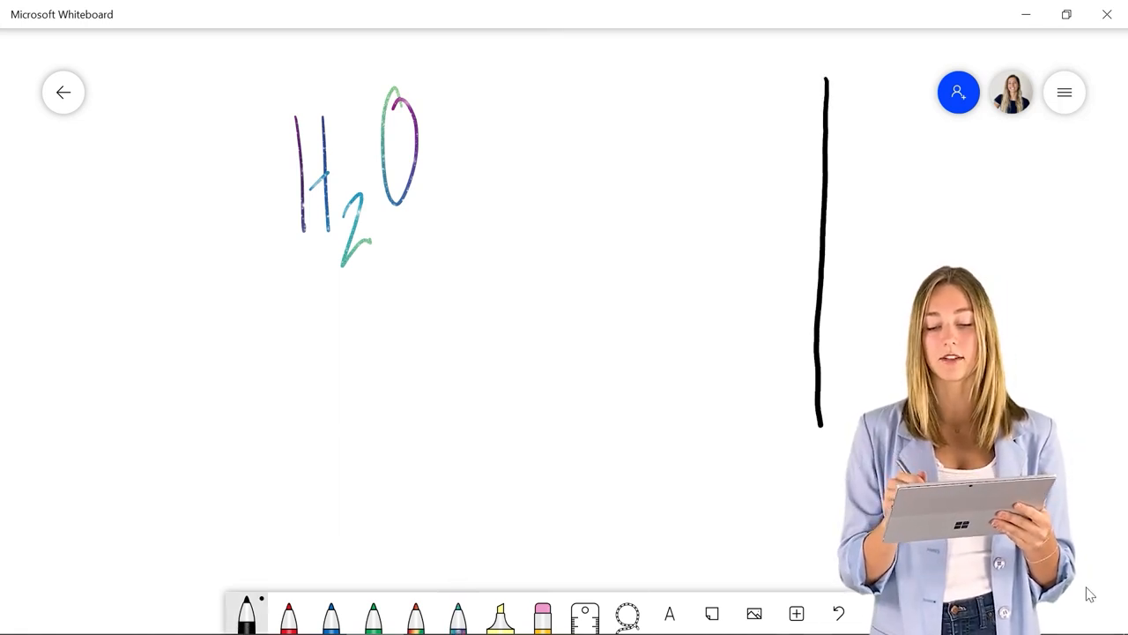
drag(592, 248, 1039, 272)
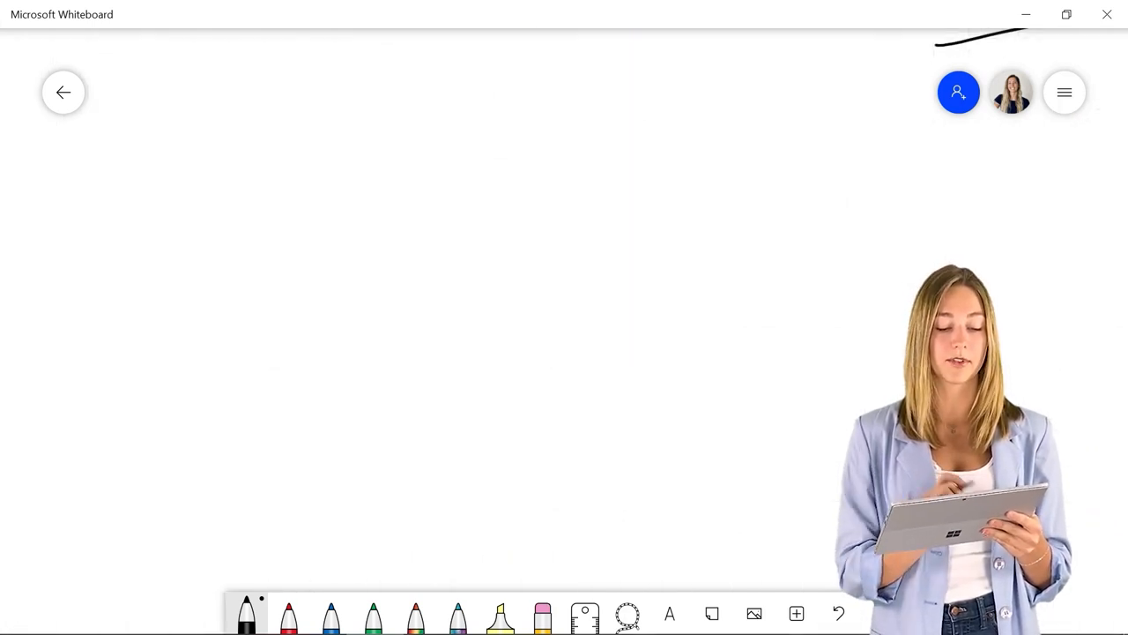
Place the labelled skeleton diagram onto the board.
drag(313, 168, 503, 455)
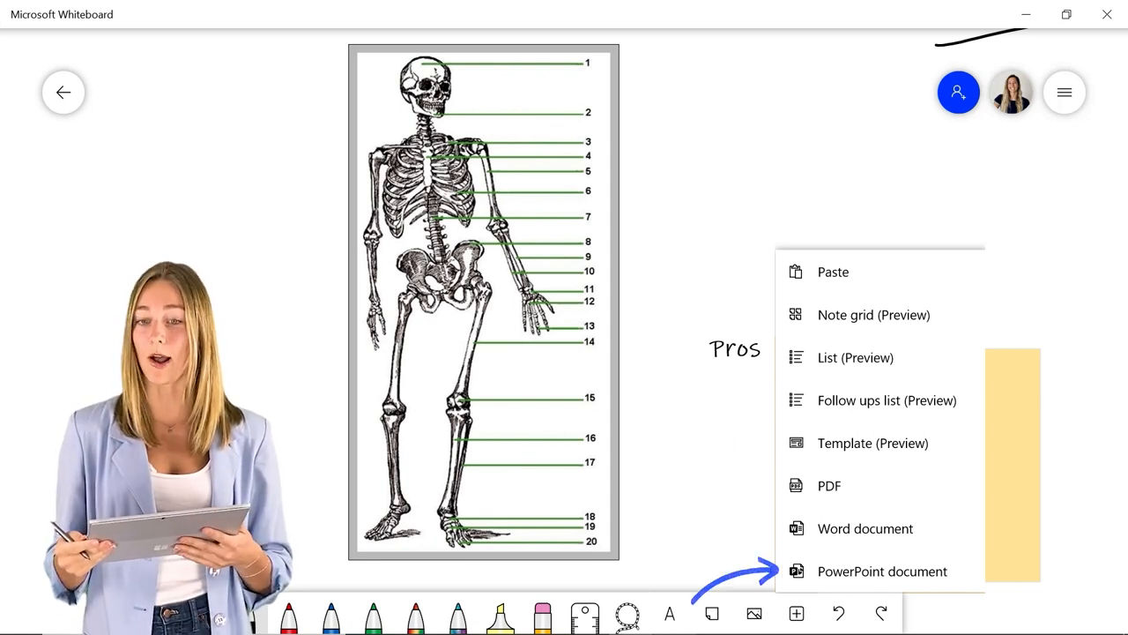
Bring up the Create sharing link pane for this whiteboard.
click(1065, 92)
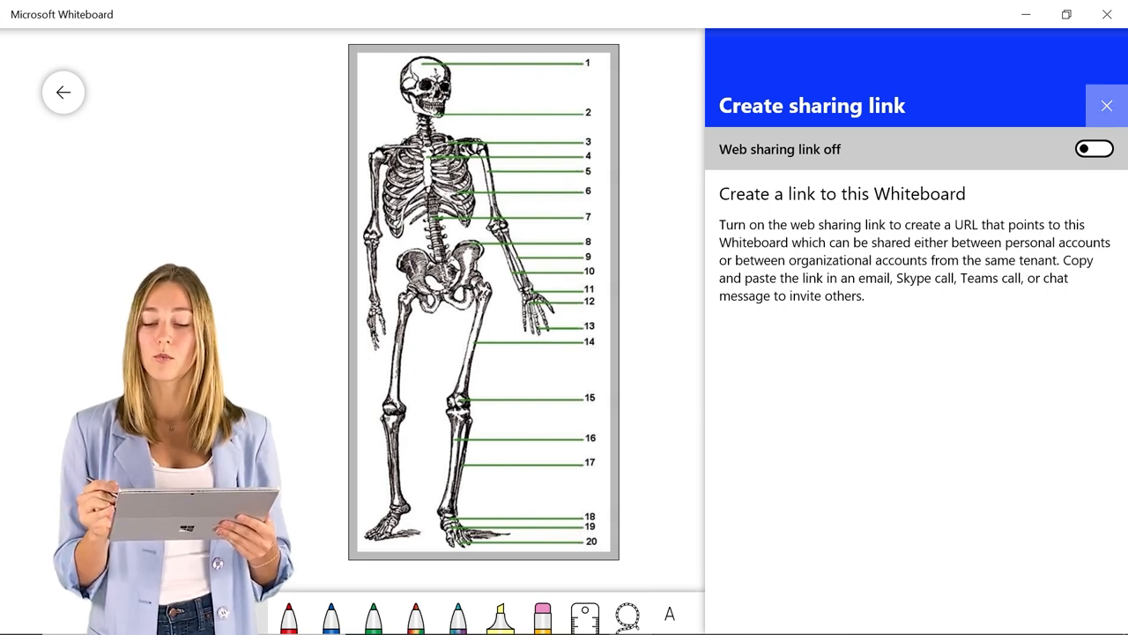
click(1107, 106)
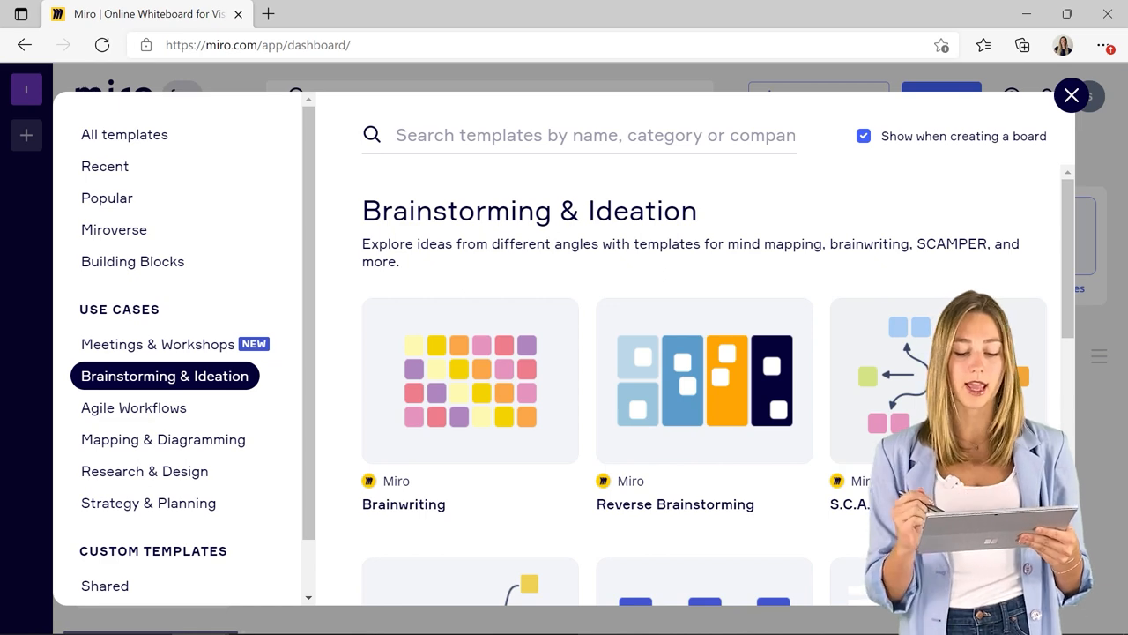
Scroll the Brainstorming & Ideation templates down to the KWL Chart.
scroll(down, 3)
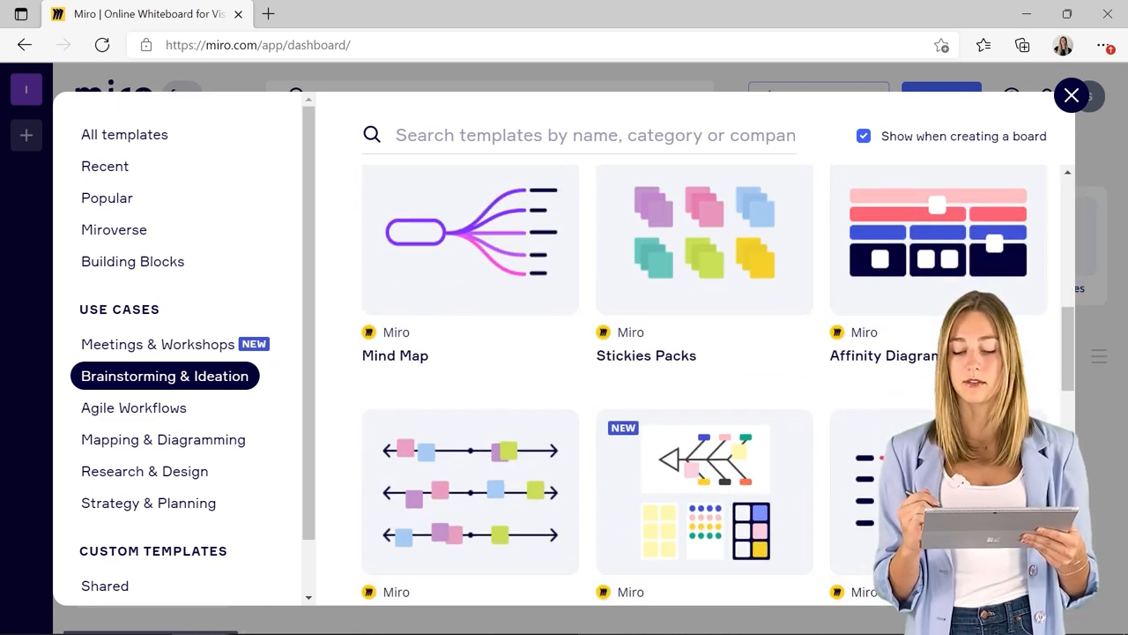
scroll(down, 3)
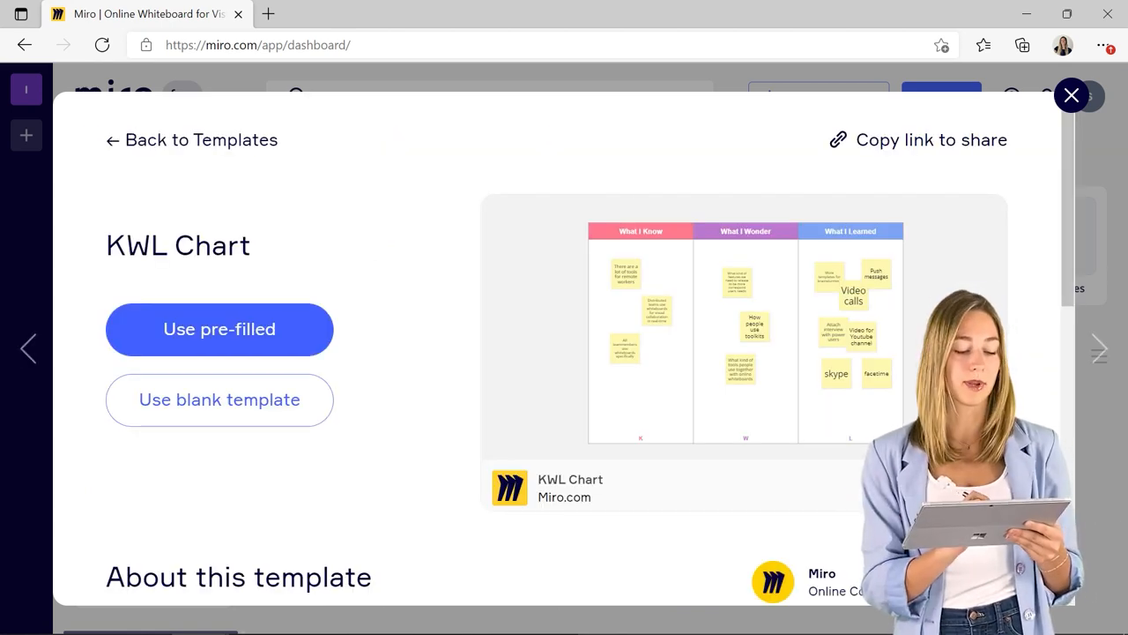
Start a board from the blank KWL Chart template and switch its background to a dot grid.
click(218, 330)
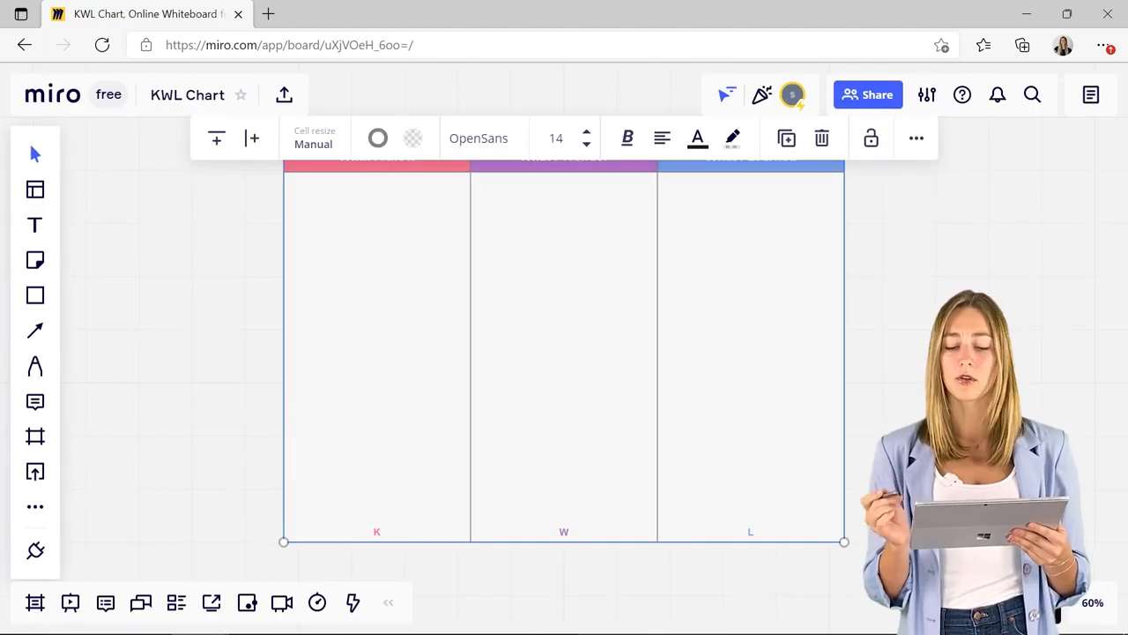
click(917, 138)
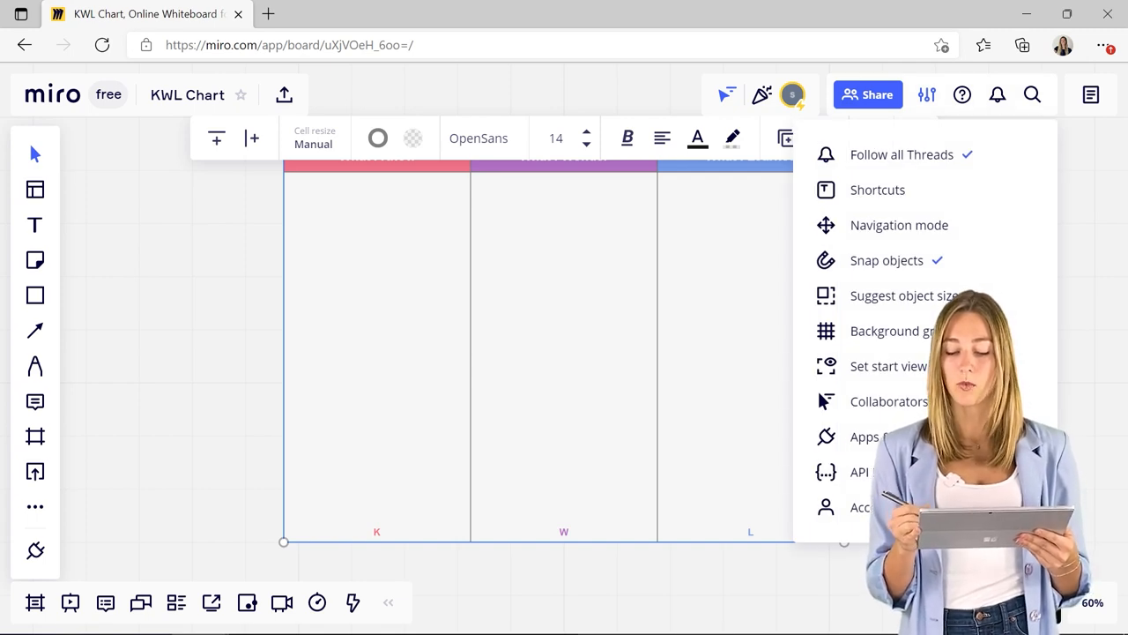
click(893, 331)
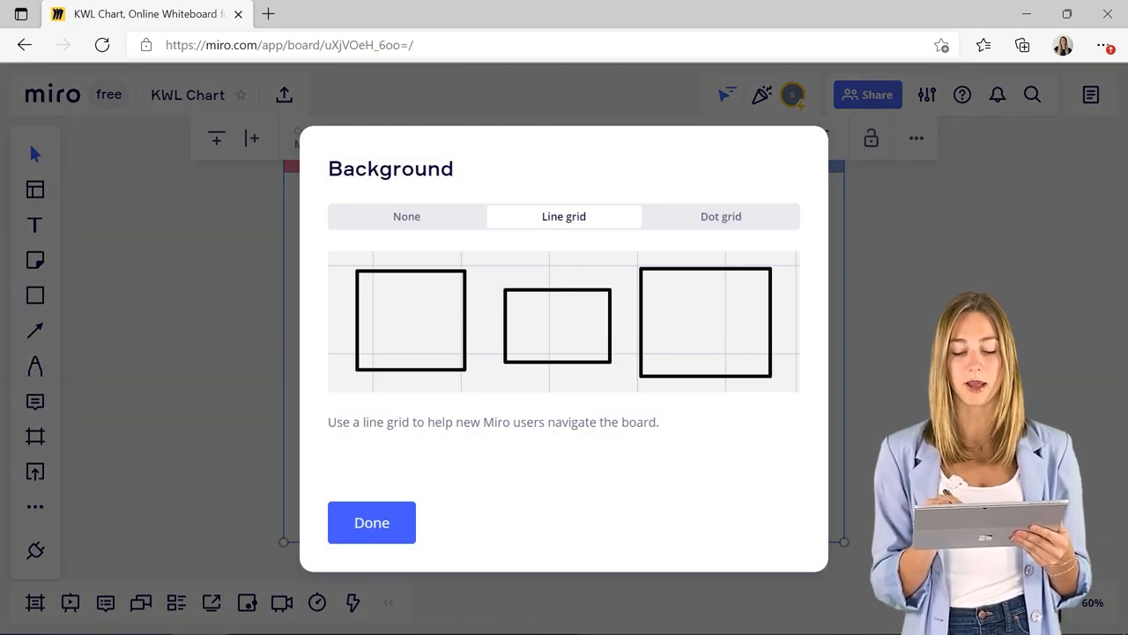
click(370, 522)
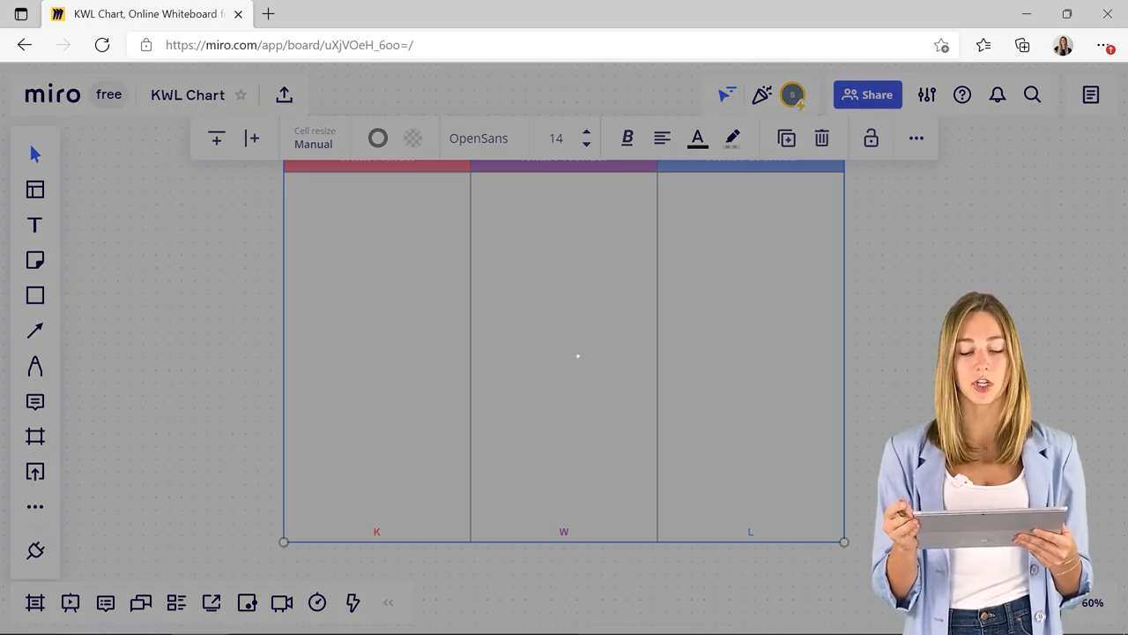
Dismiss the background settings, use emoji reactions on the seasons list, and reach Templates.
click(868, 96)
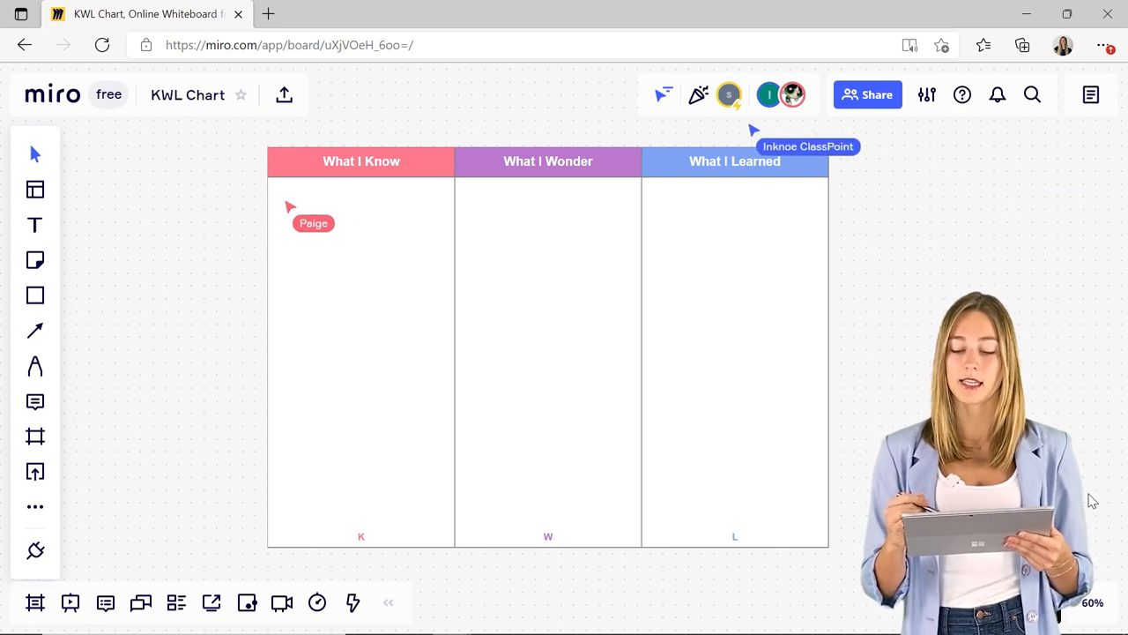
click(698, 95)
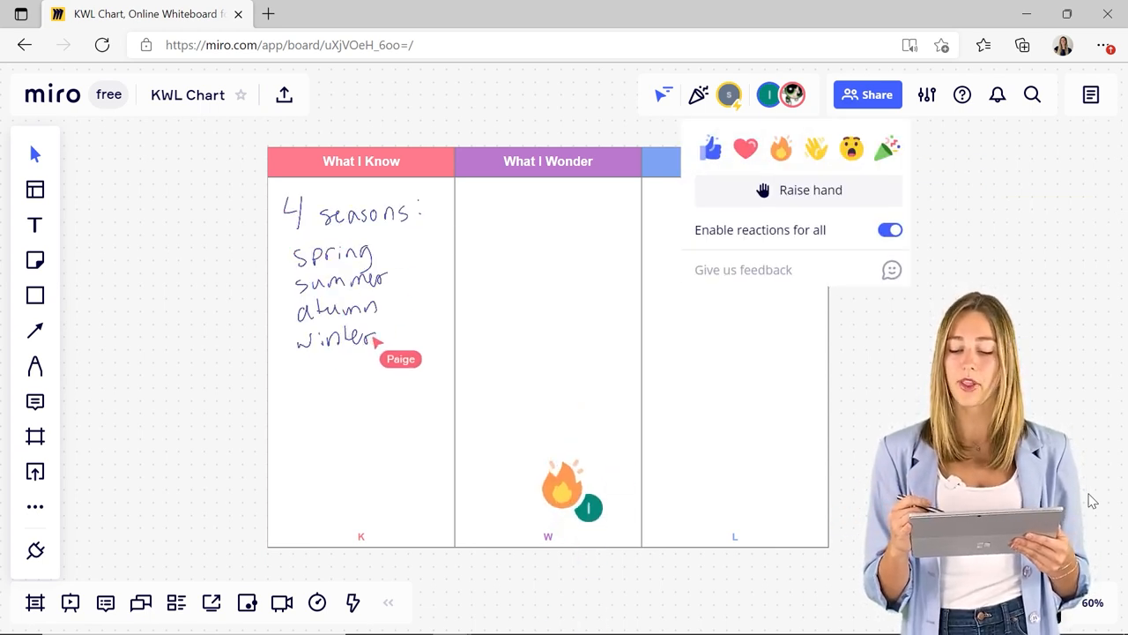
click(793, 95)
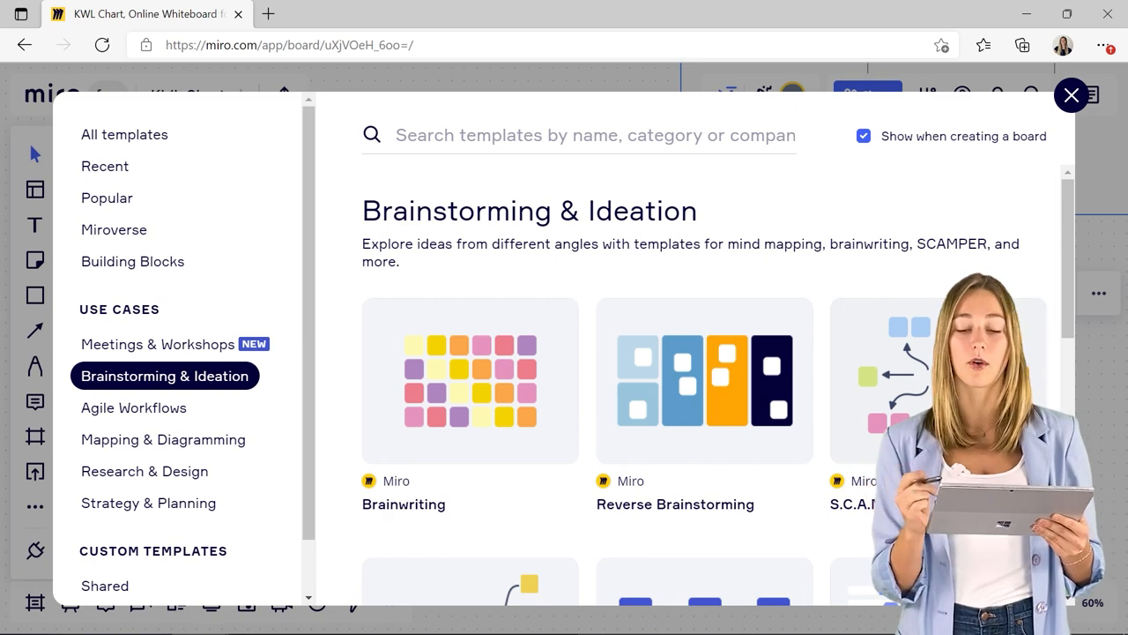
Close the template library and post a 'Very good!' comment on the four-seasons list.
click(1072, 95)
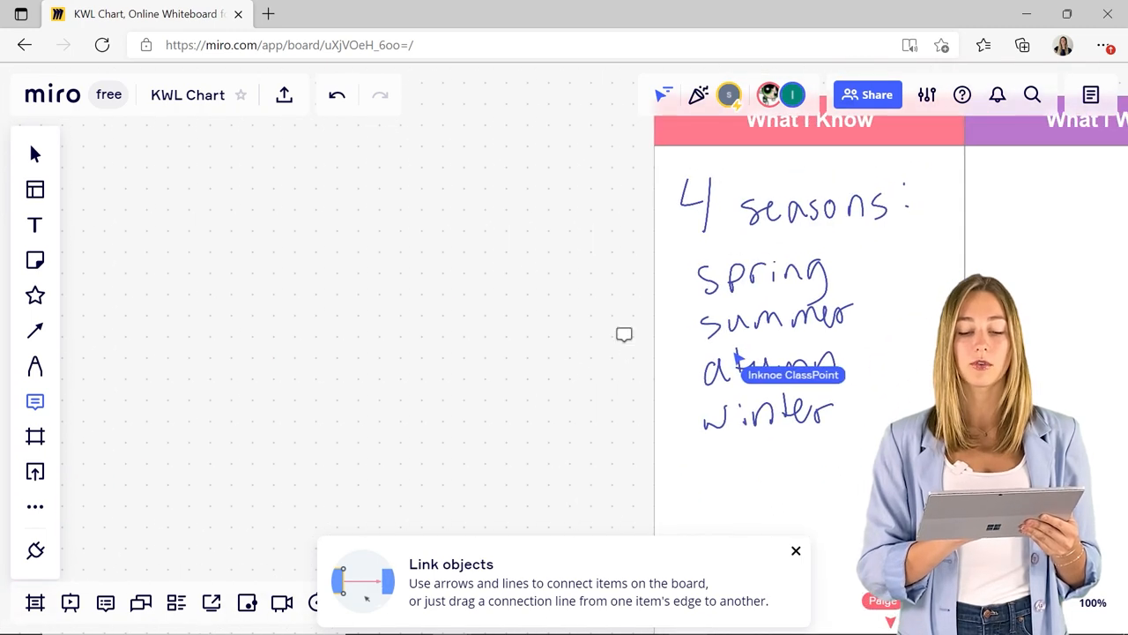
text(Very good!)
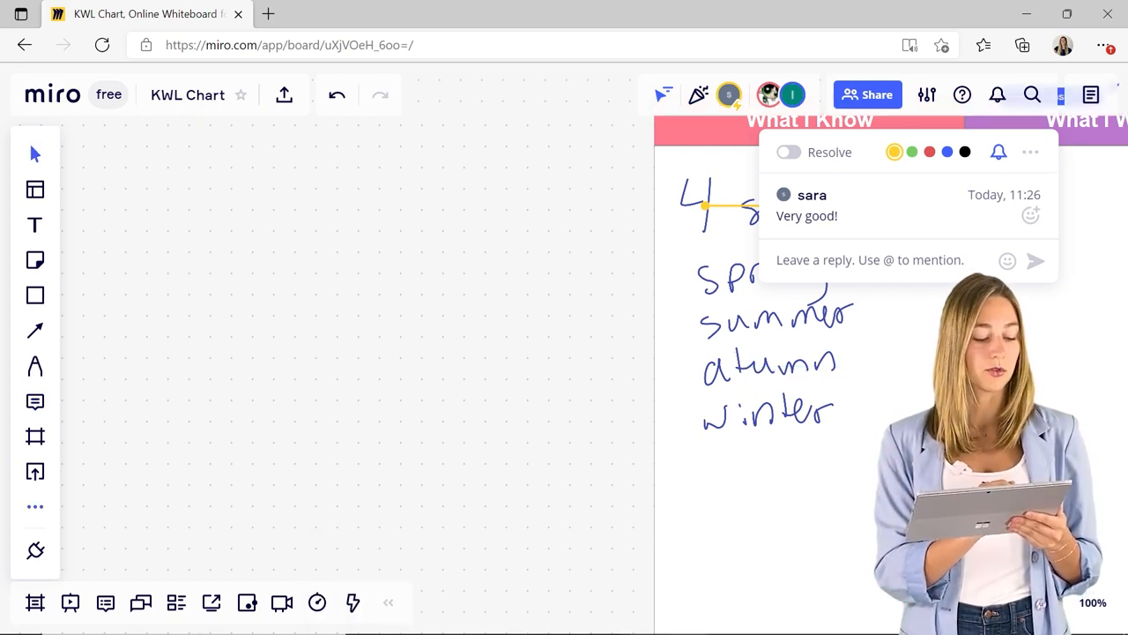
click(35, 504)
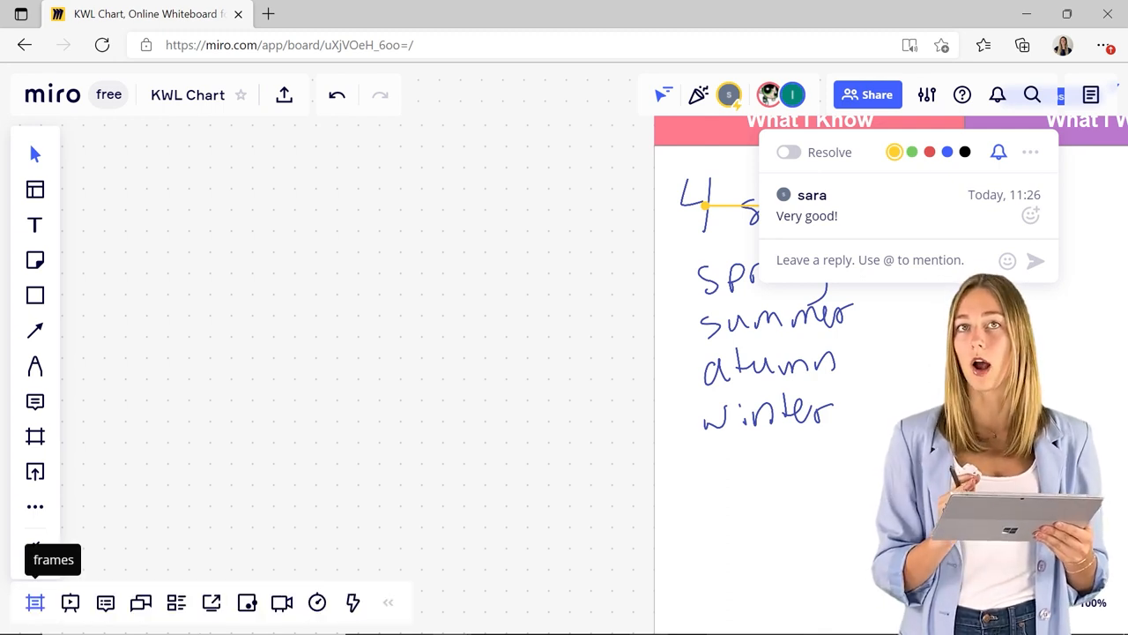
mouse_move(70, 603)
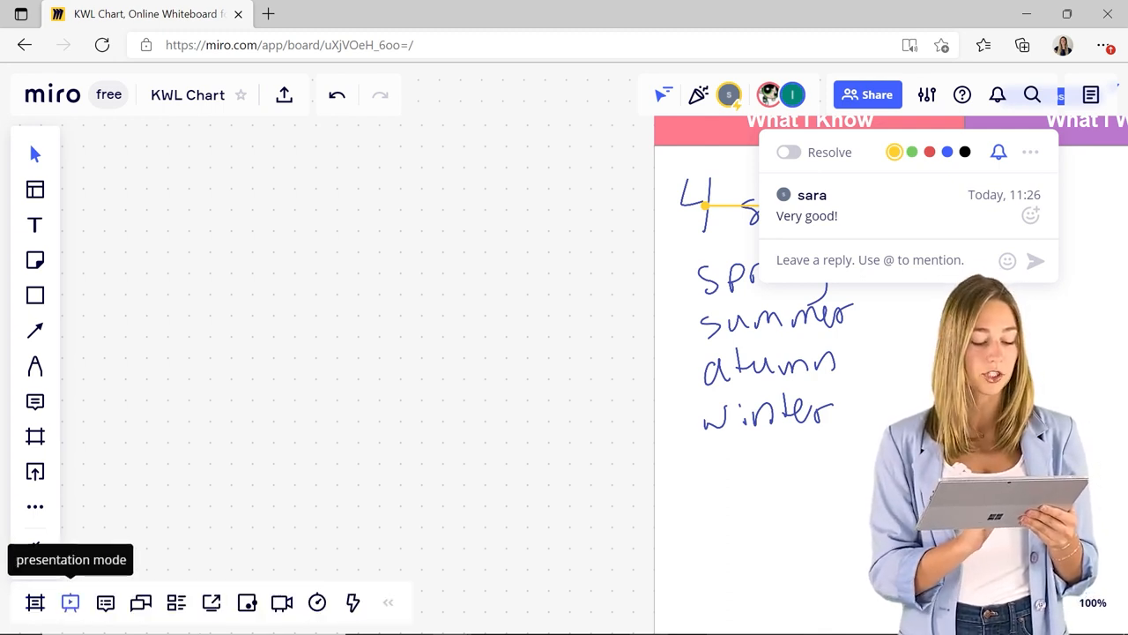
mouse_move(247, 603)
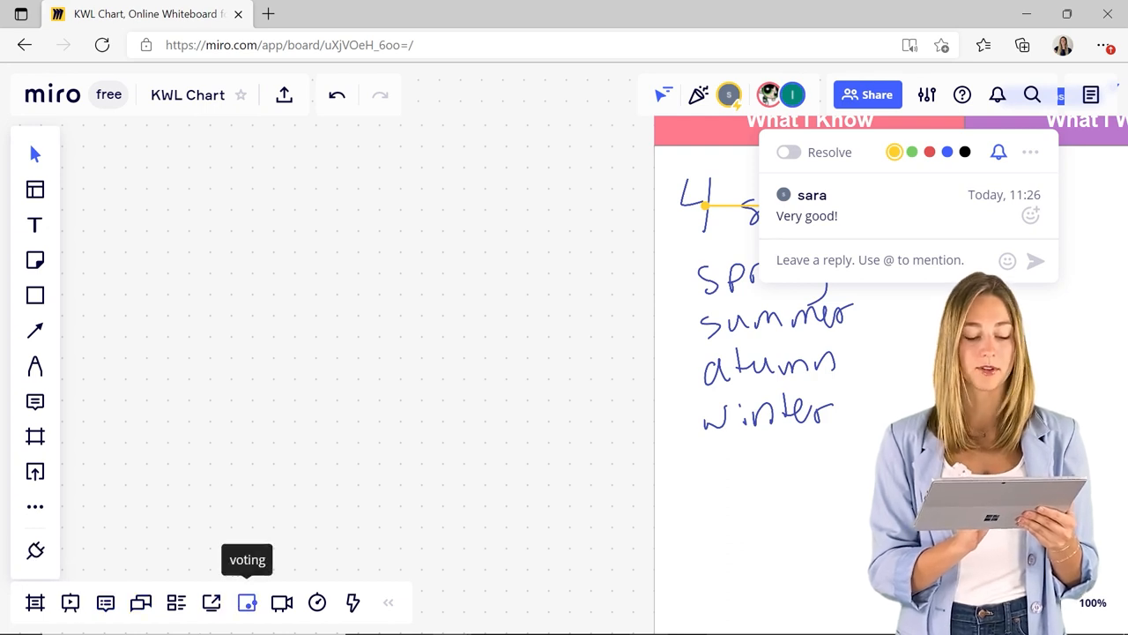
mouse_move(282, 603)
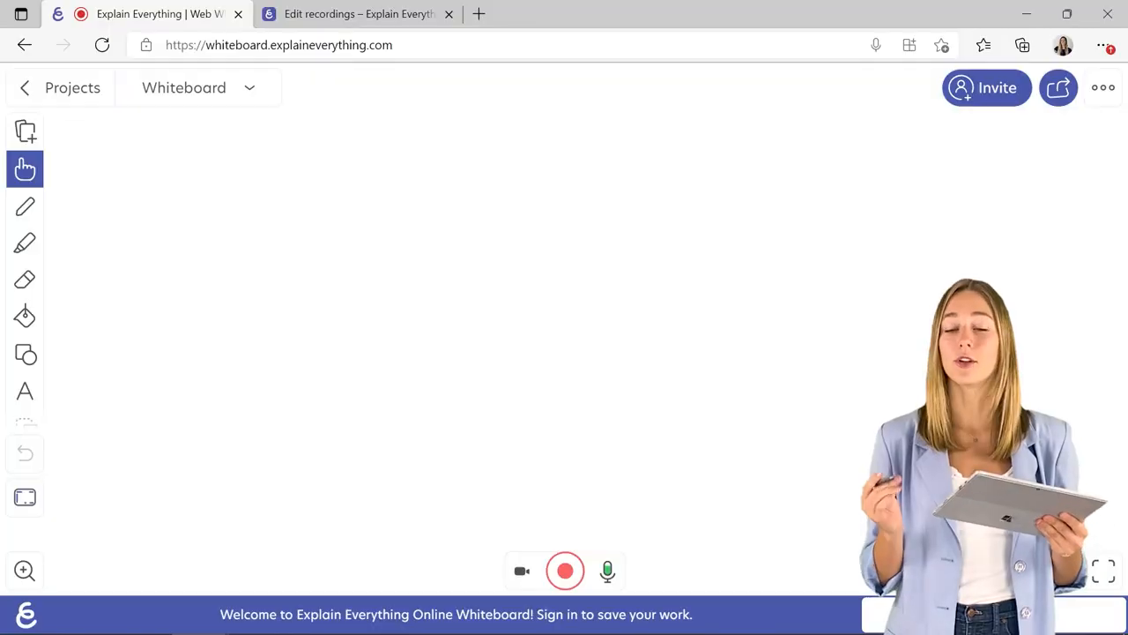
Insert the seaside picture from the clipart collection onto the empty canvas.
click(1104, 88)
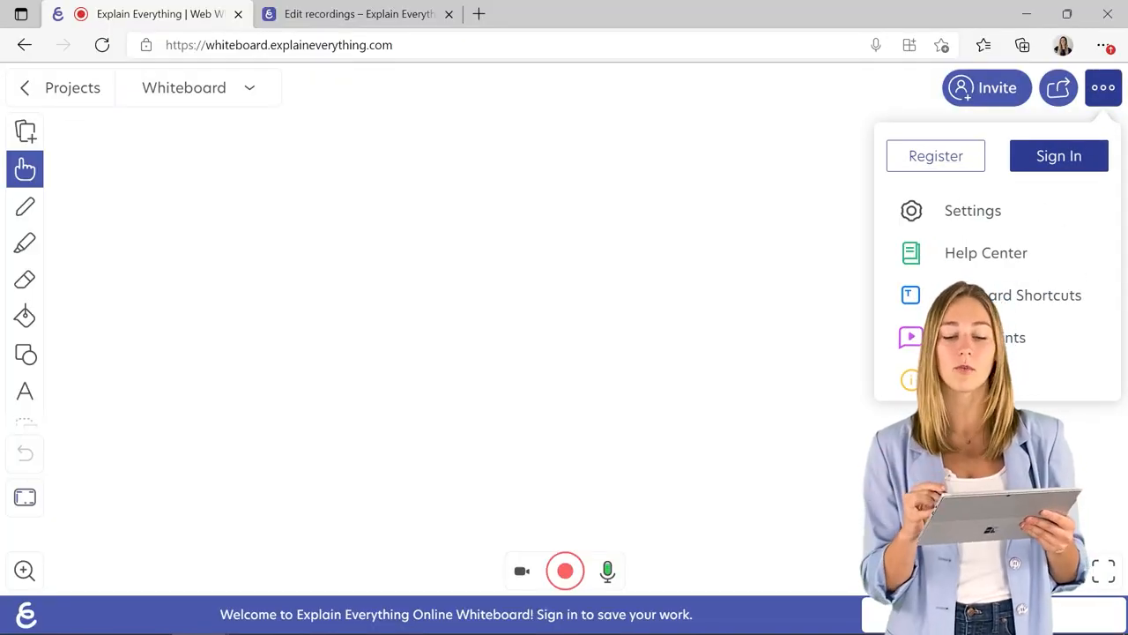
click(1103, 88)
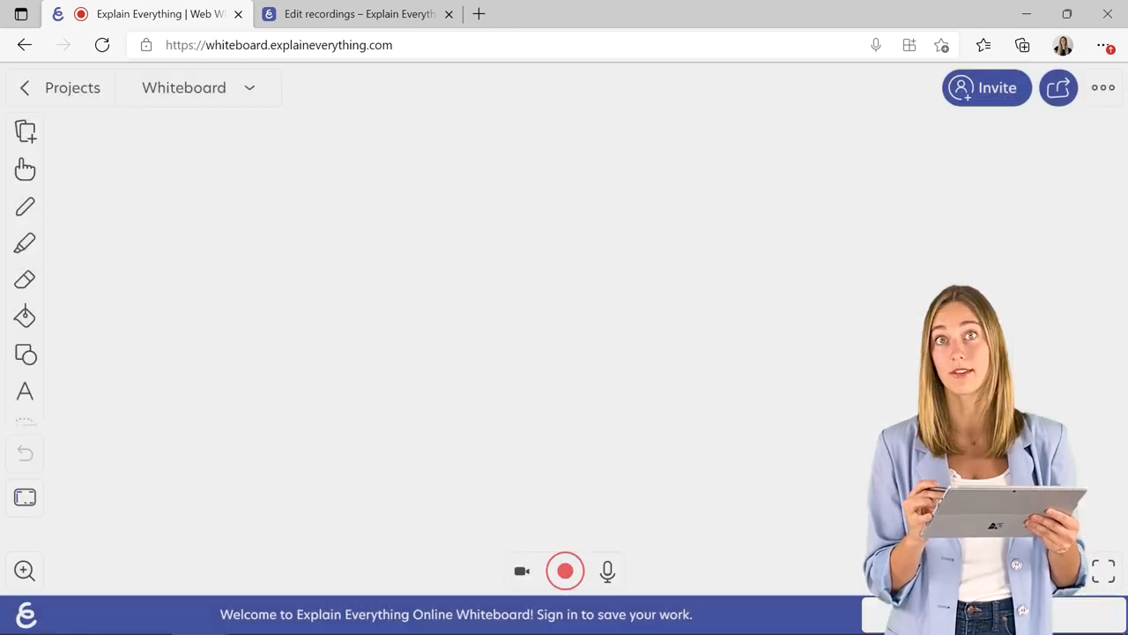
click(24, 169)
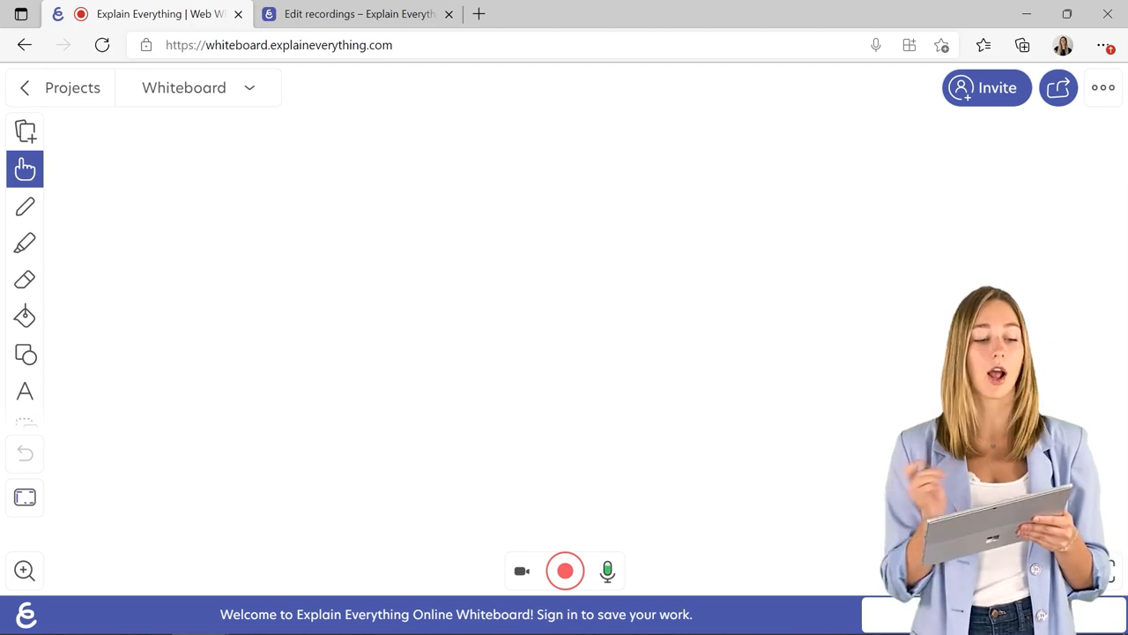
click(25, 130)
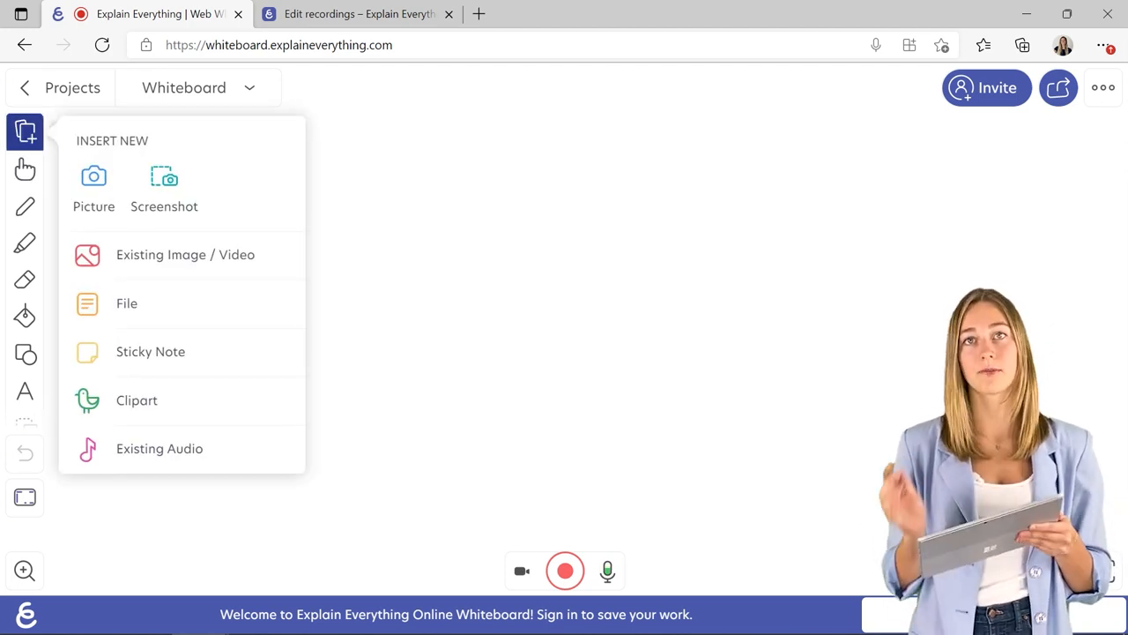
click(138, 398)
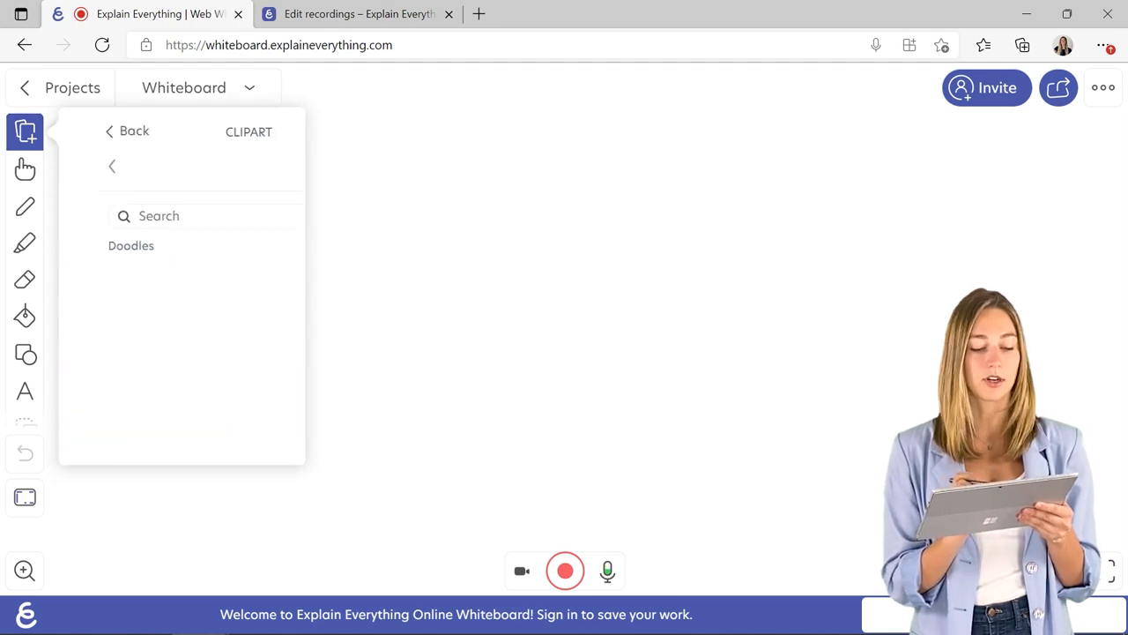
click(310, 169)
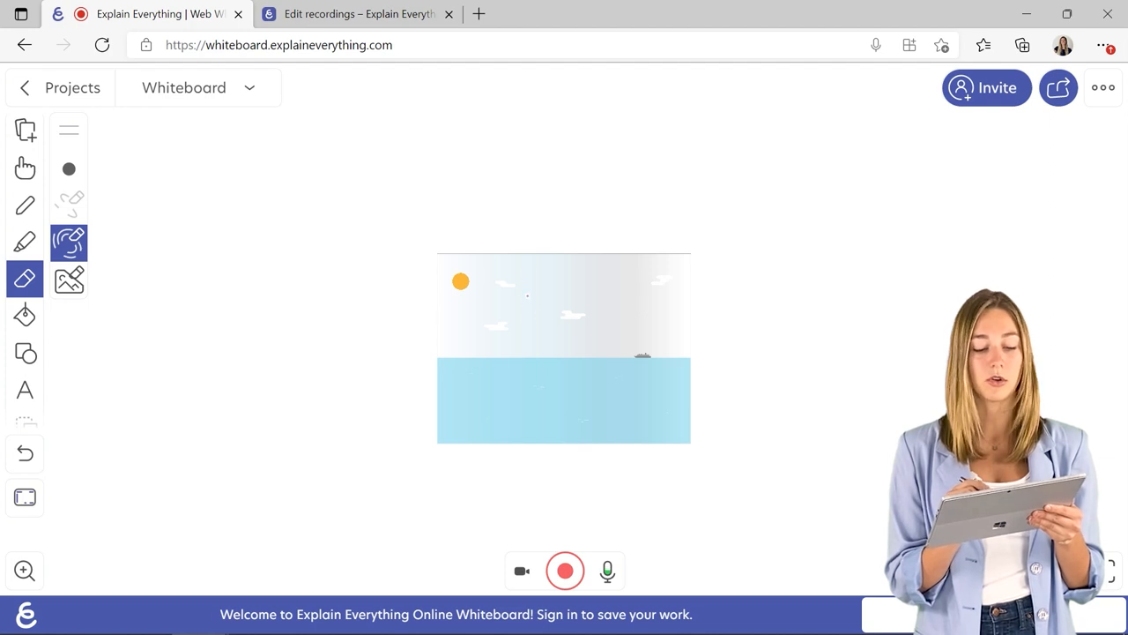
Erase a rounded chunk from the picture's lower-left corner with the image eraser.
click(69, 169)
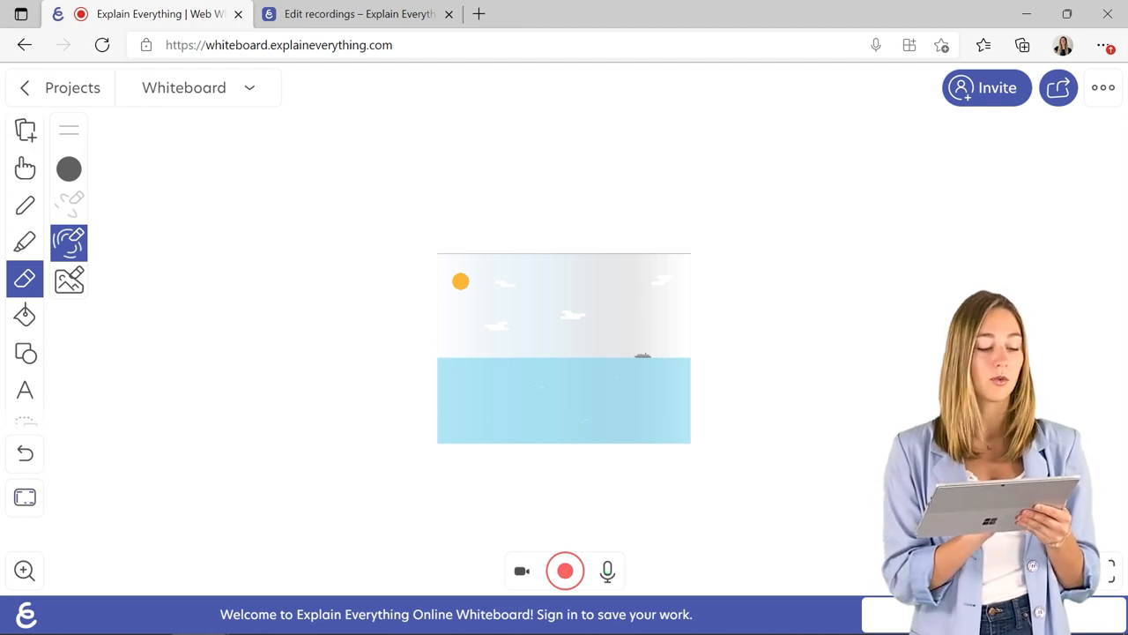
click(69, 278)
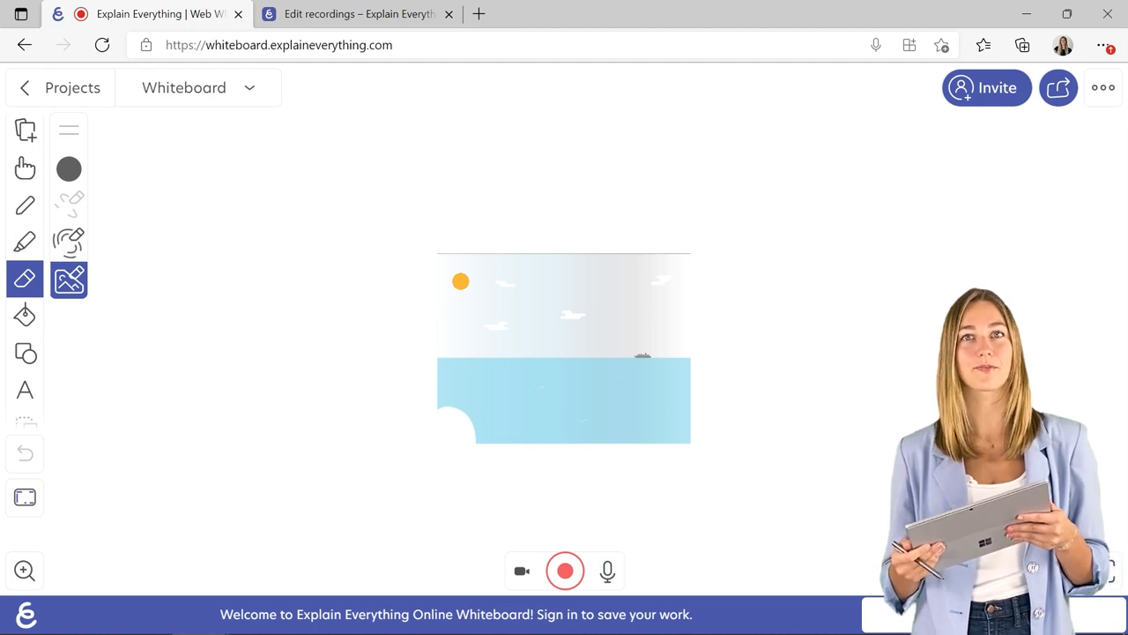
click(606, 572)
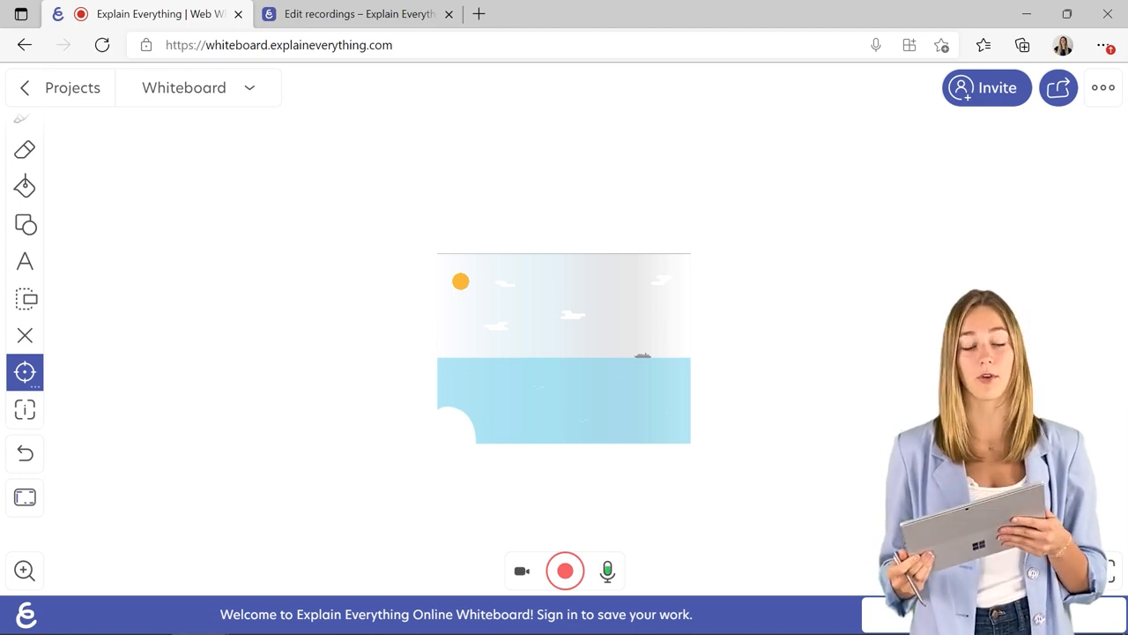
Review the picture's Edit and Lock inspector tabs, then start recording the whiteboard.
click(24, 497)
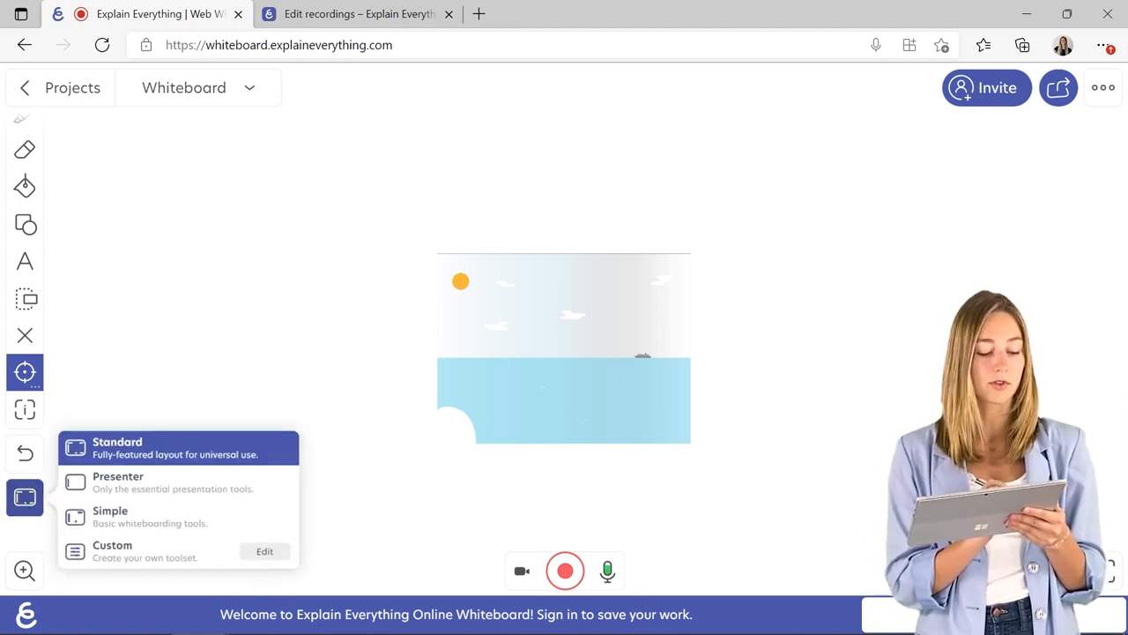
click(25, 409)
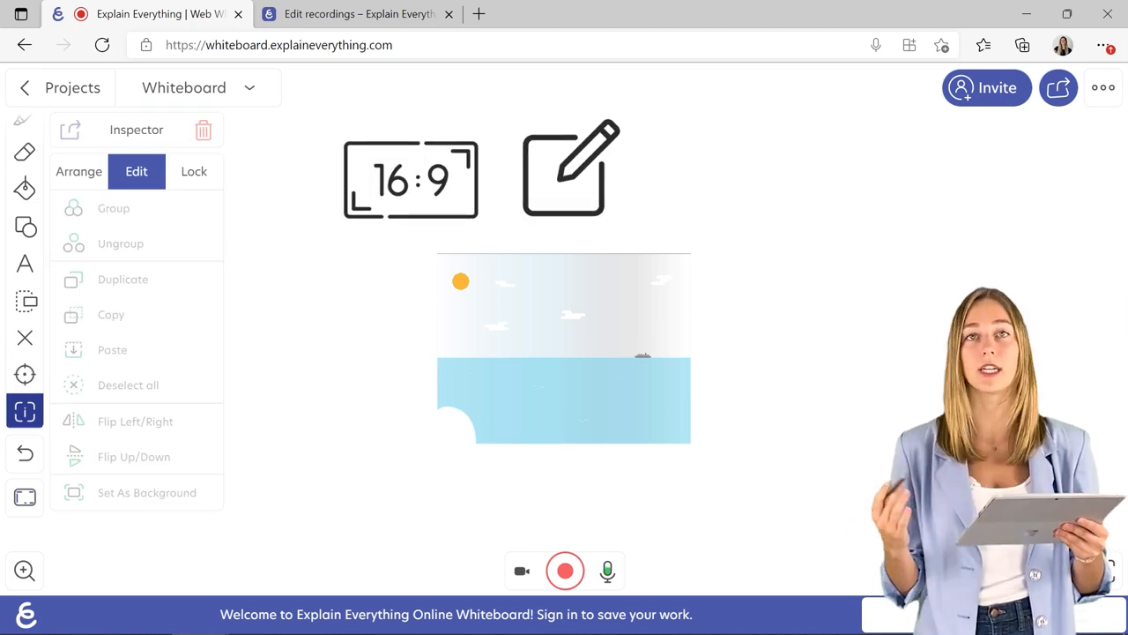
click(194, 171)
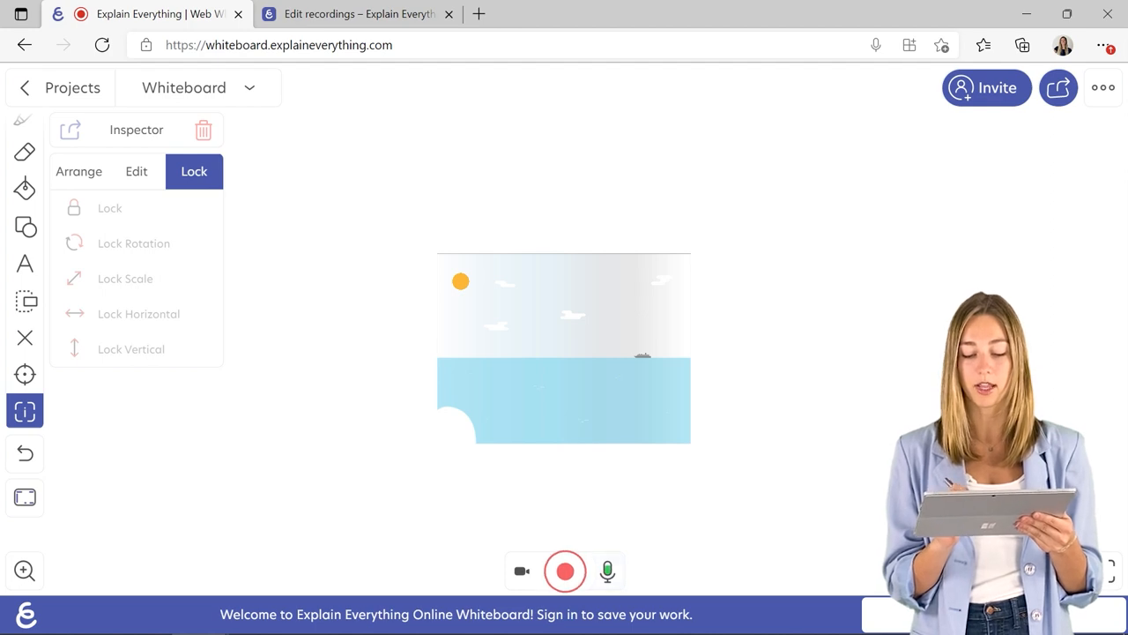
click(564, 572)
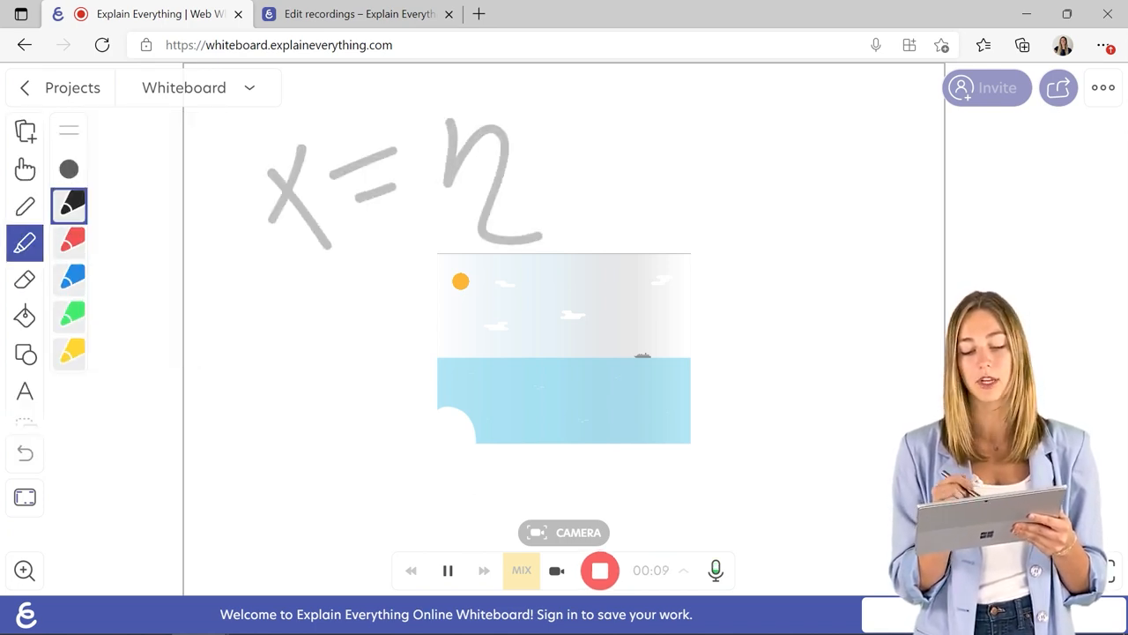
Draw wavy lines beside the picture, then stop the recording to show its timeline.
drag(578, 168, 670, 168)
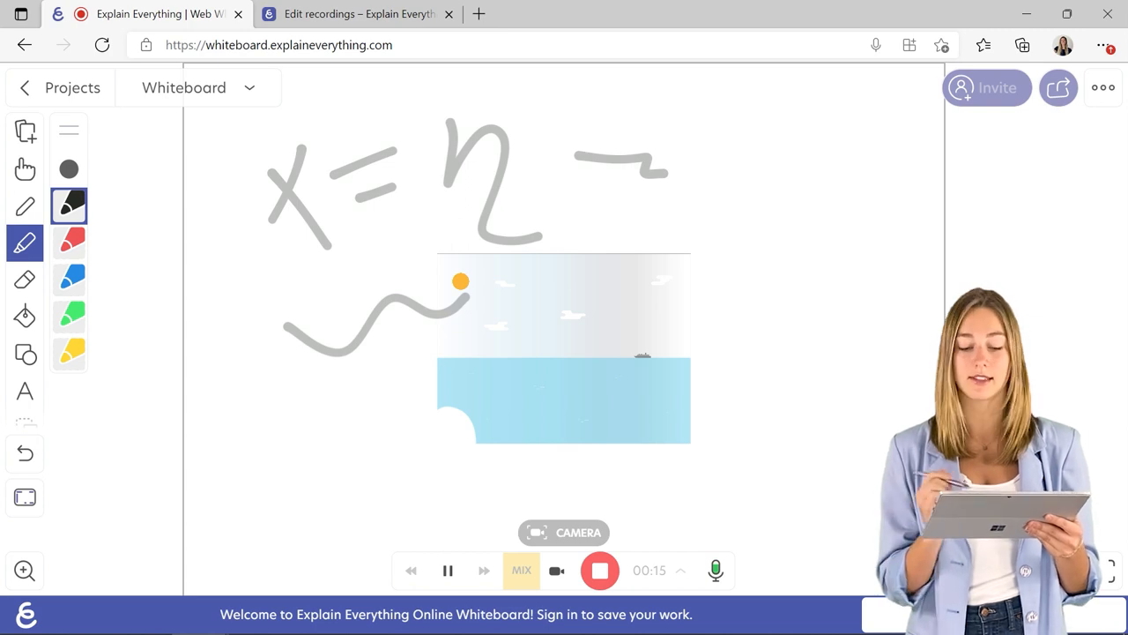
click(448, 571)
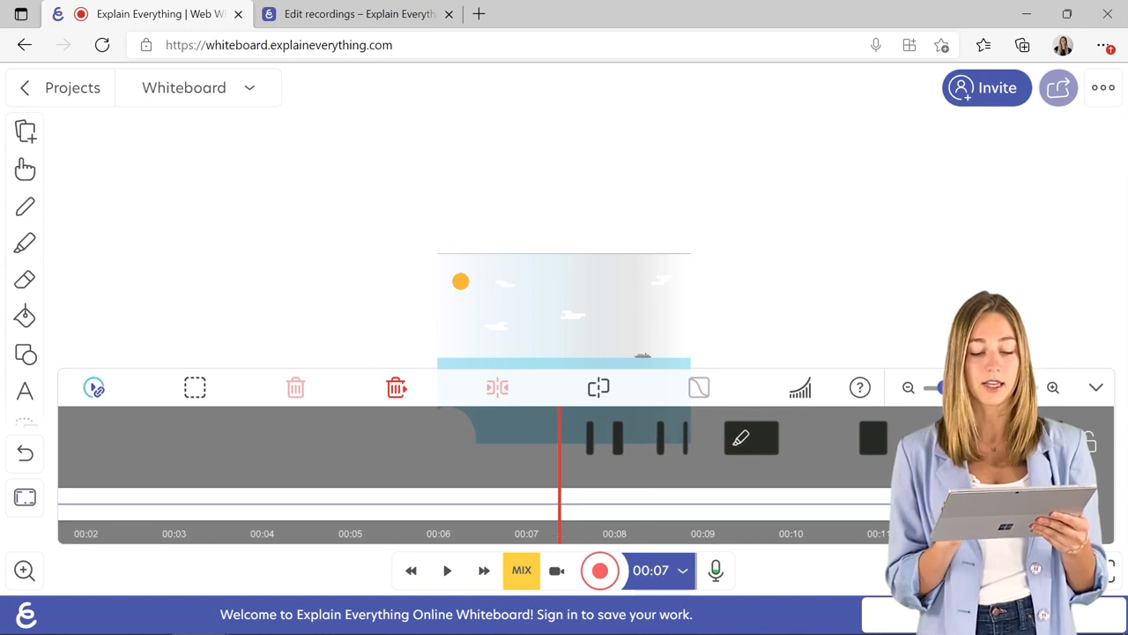
Bring up Explain Everything's help article on editing recordings.
click(25, 244)
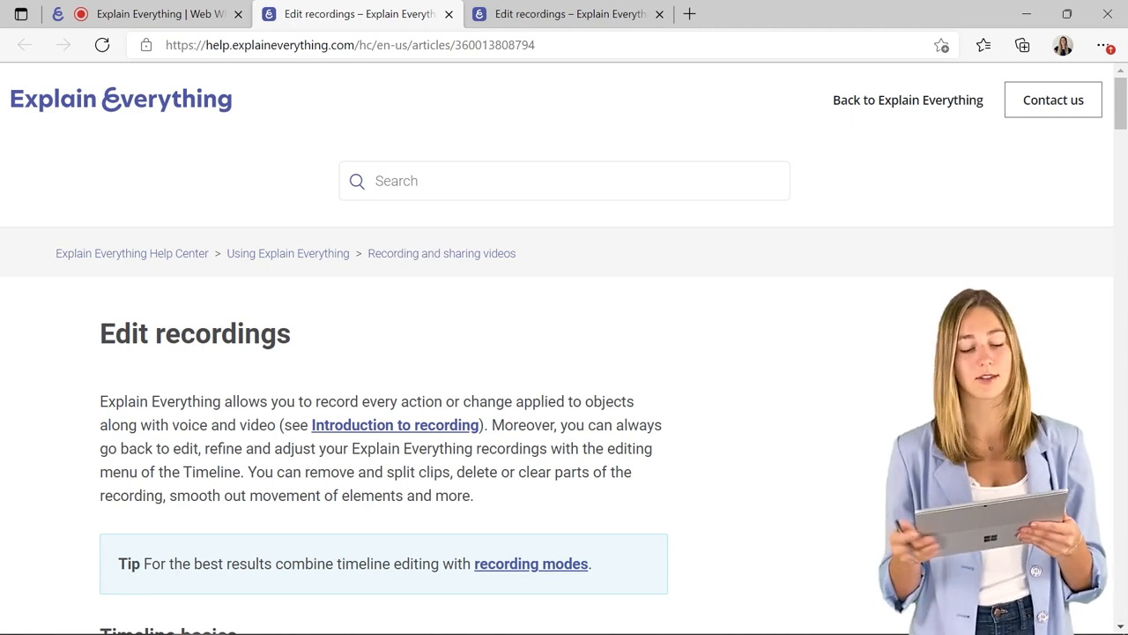
Scroll through the timeline editing help article and back to its top.
scroll(down, 3)
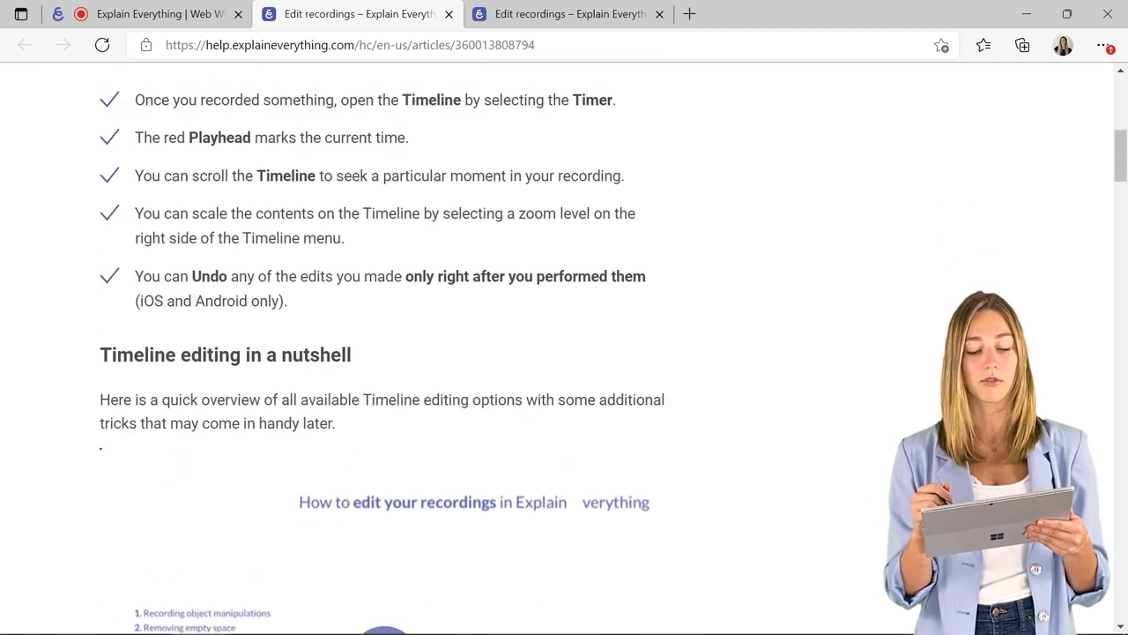
scroll(up, 3)
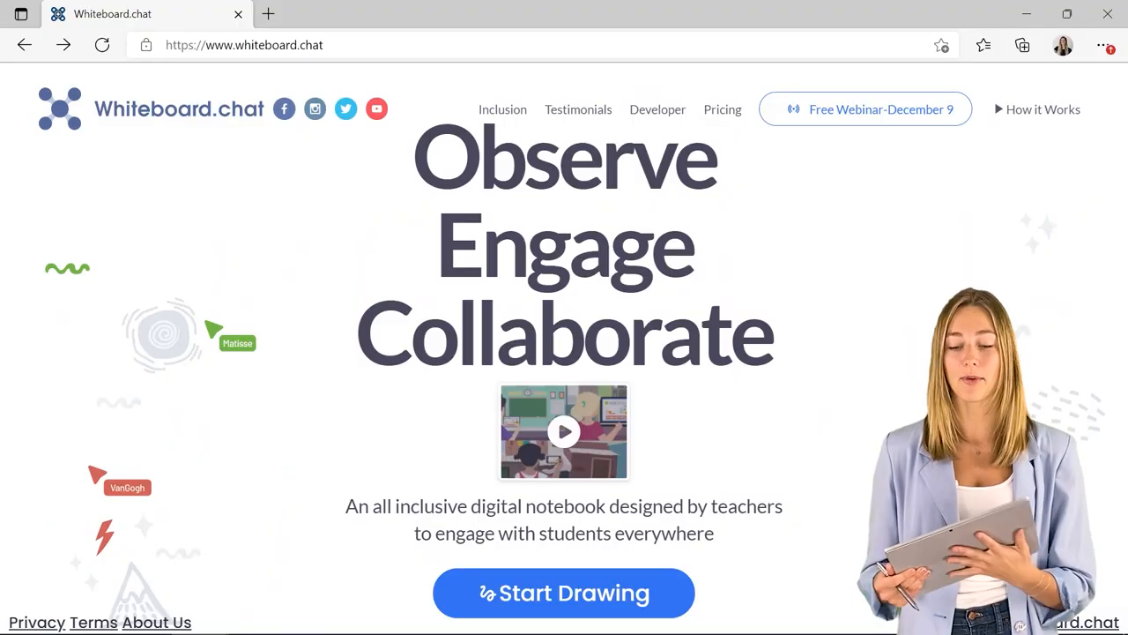
Start drawing from the Whiteboard.chat home page to reach the welcome choices.
click(564, 592)
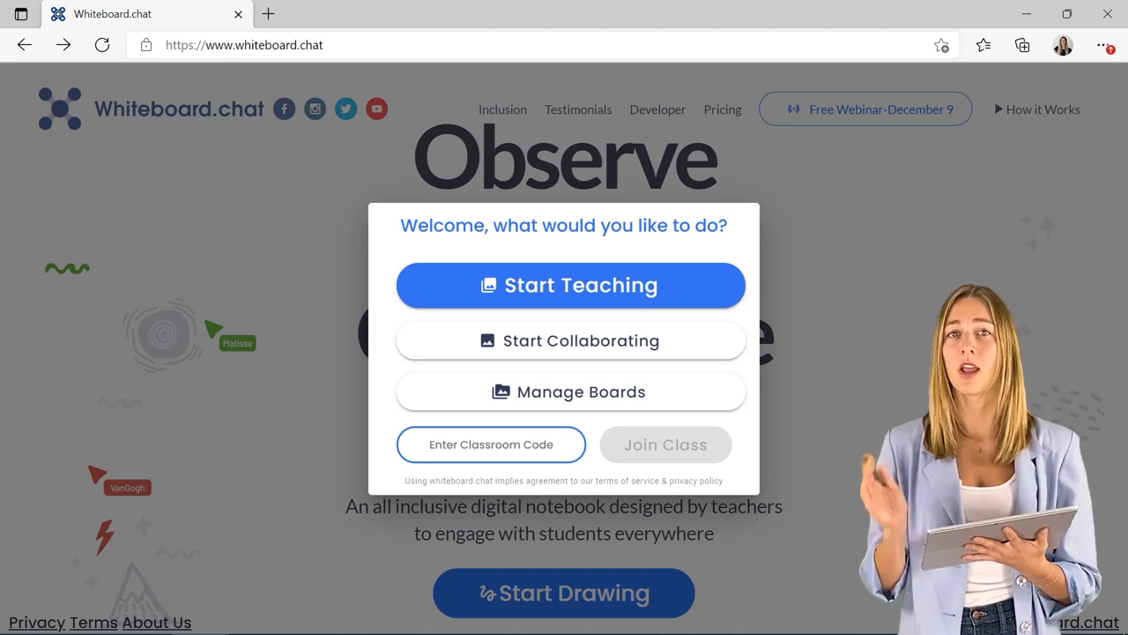
Start an instructor board, browse its tool menus, then join it as student Sara in a second tab.
click(571, 286)
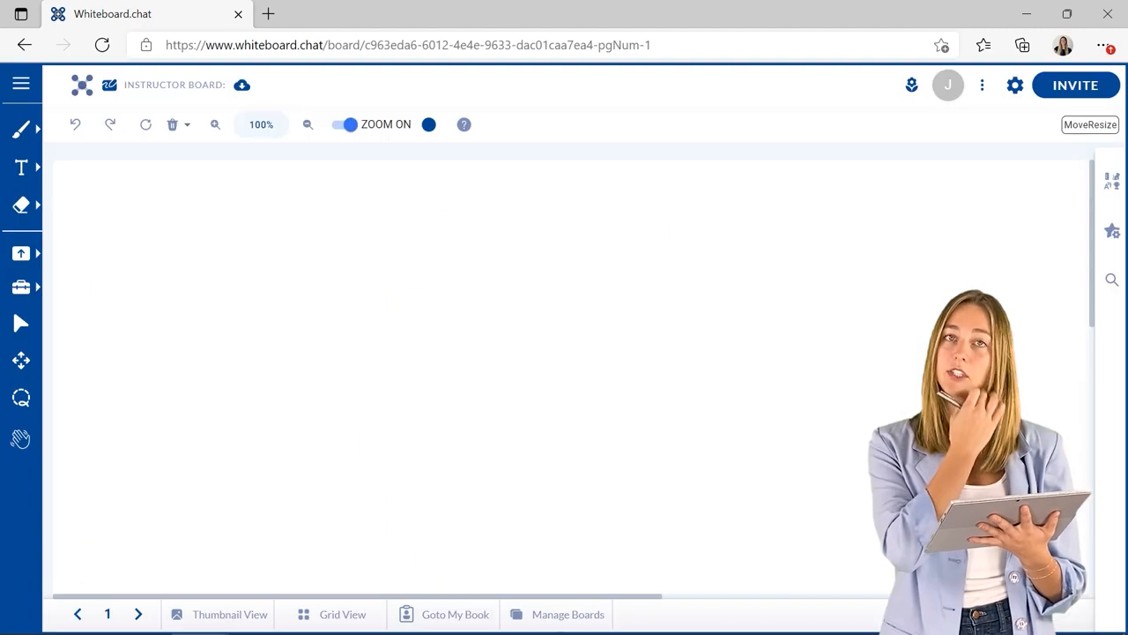
click(21, 83)
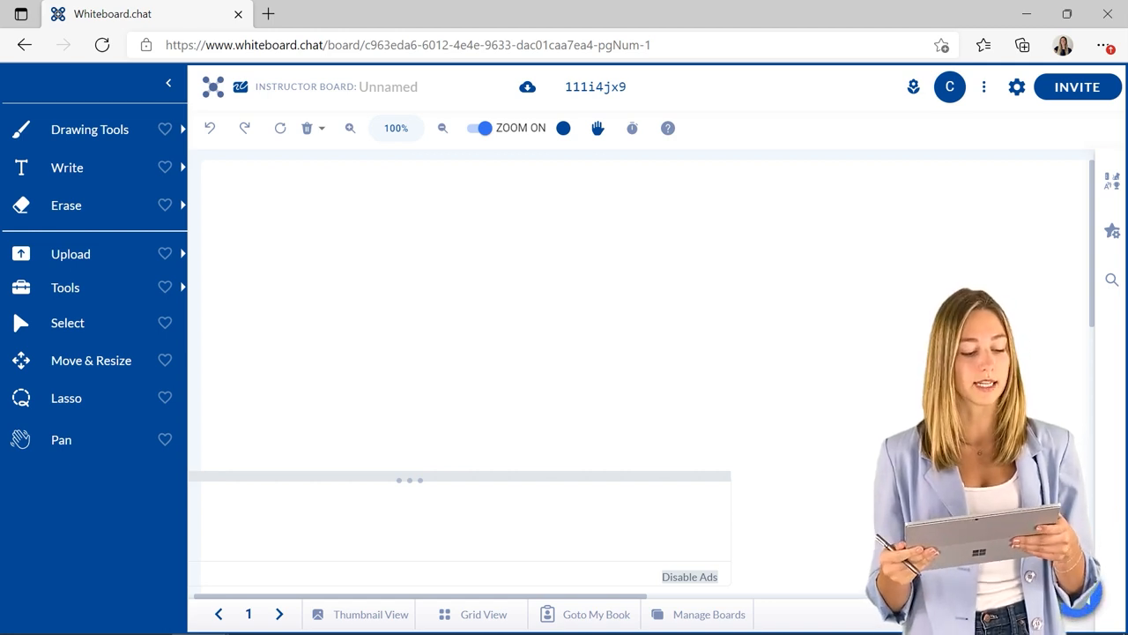
click(65, 287)
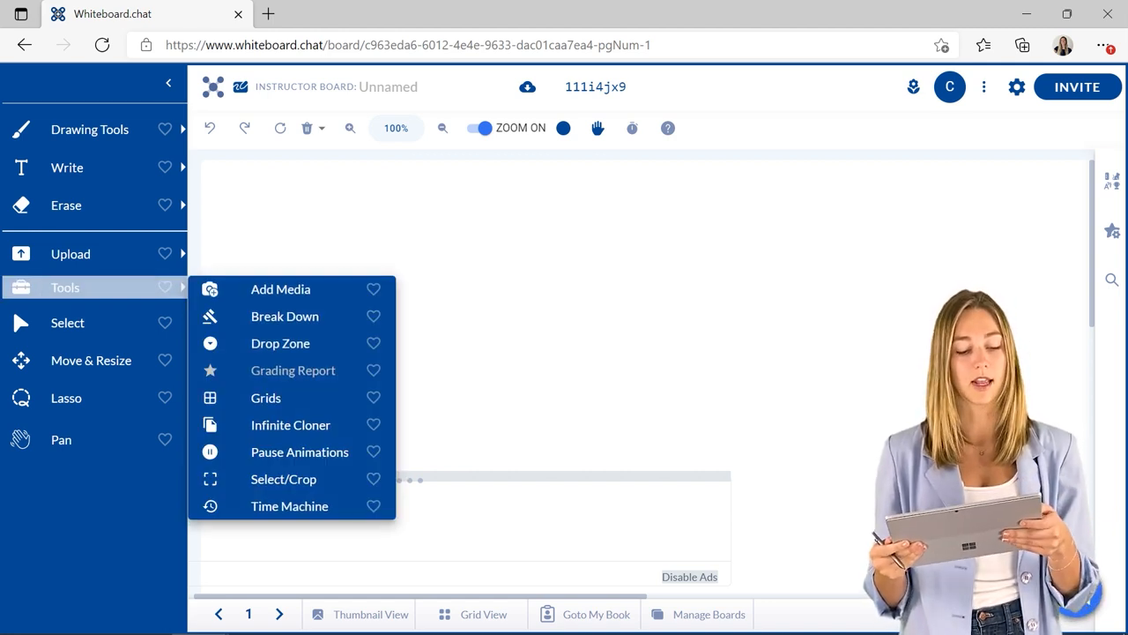
click(71, 253)
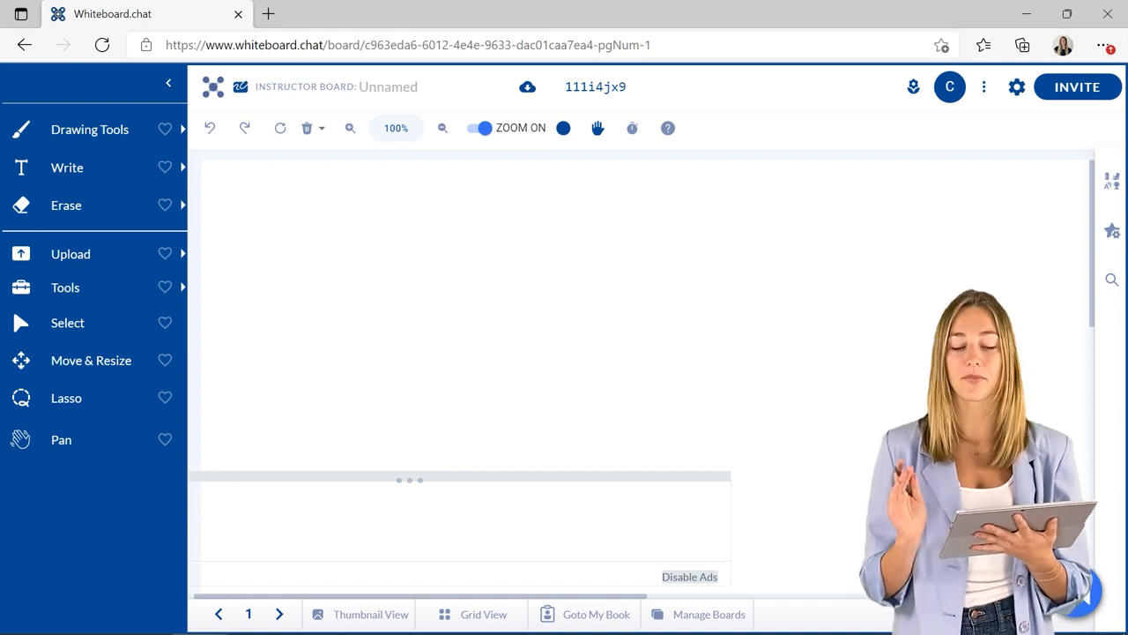
click(983, 87)
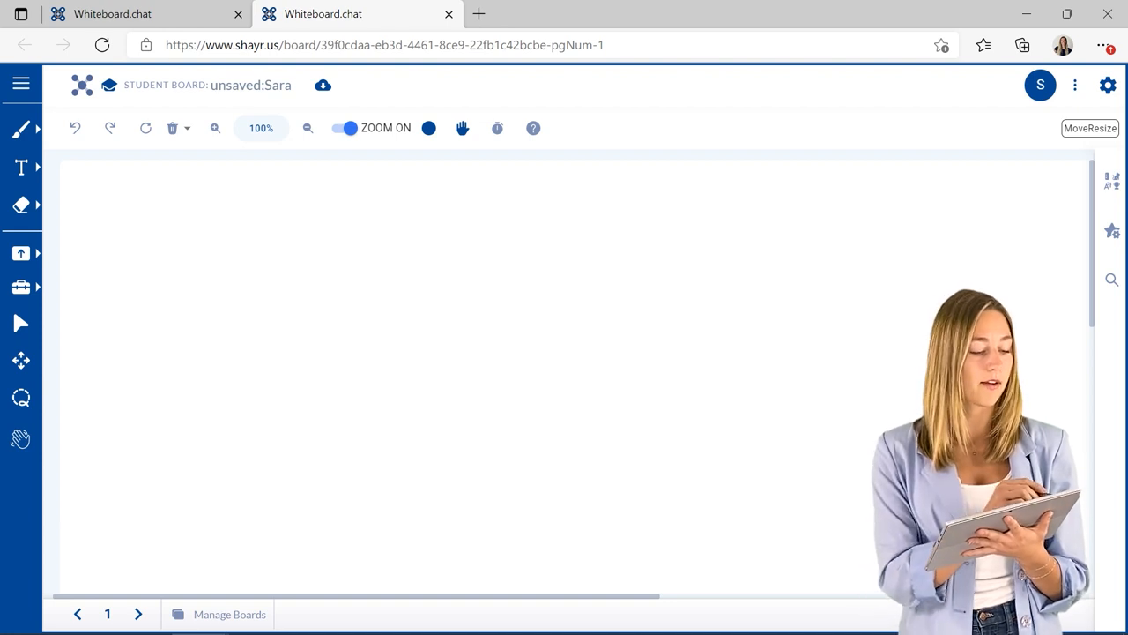
Draw a short stroke on the student board before returning to the instructor board.
click(21, 130)
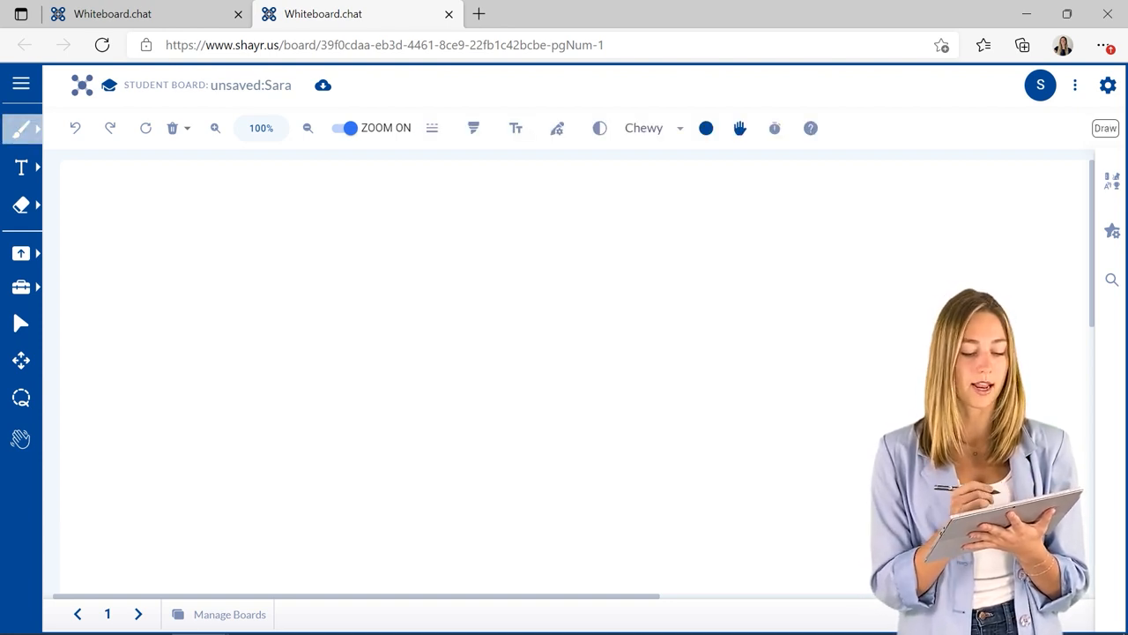
drag(303, 264, 353, 339)
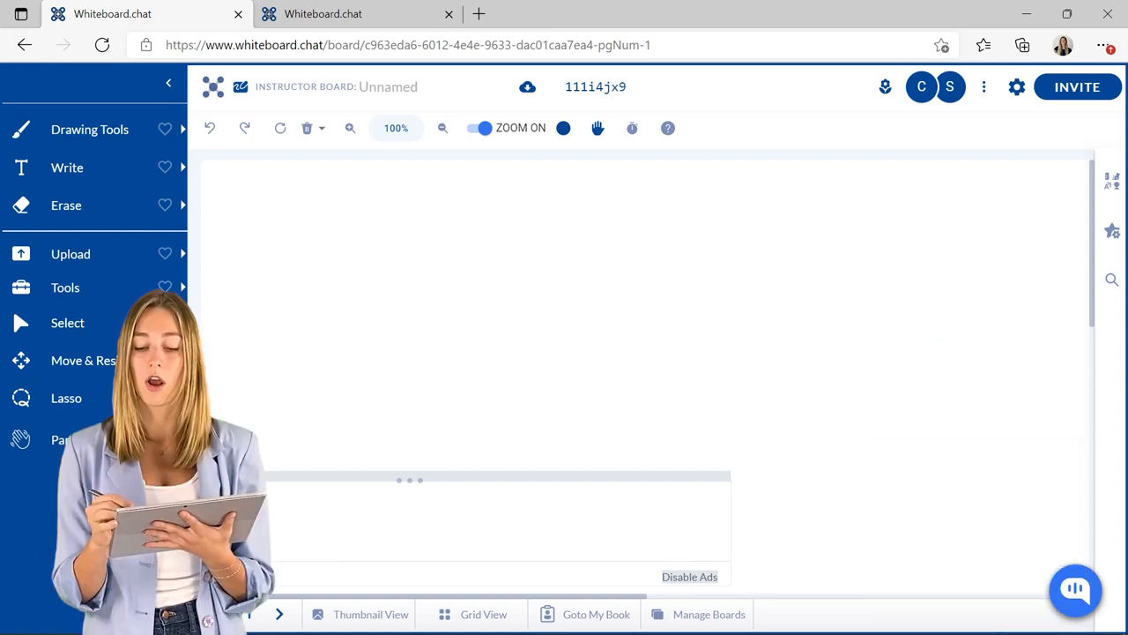
Check the Participants panel for the joined student, then show the teacher options list.
click(984, 86)
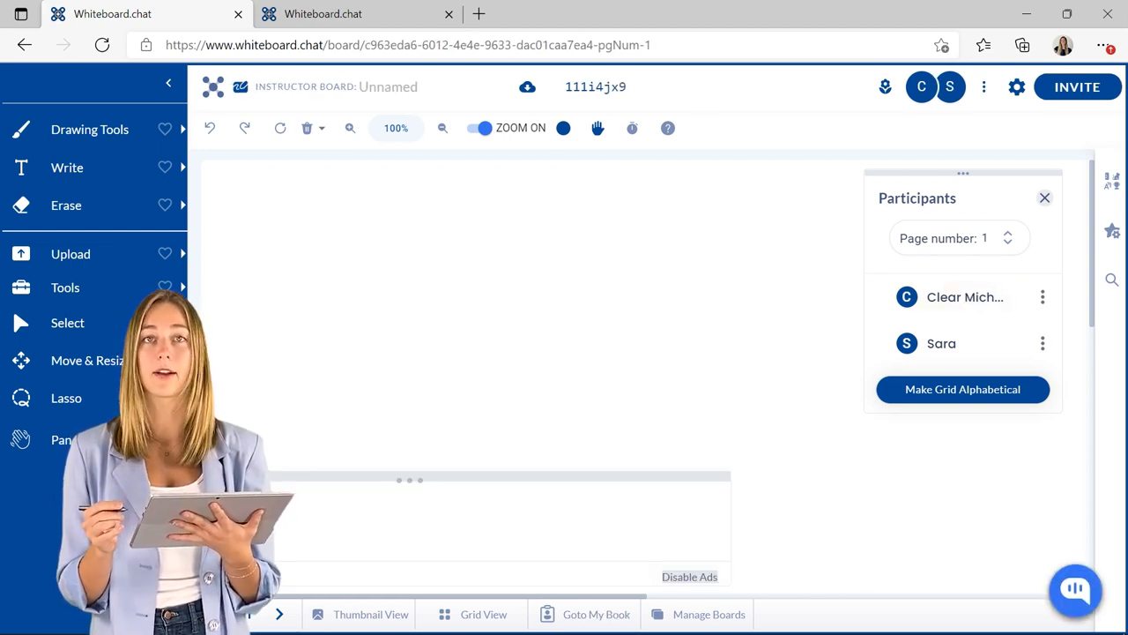
click(1043, 197)
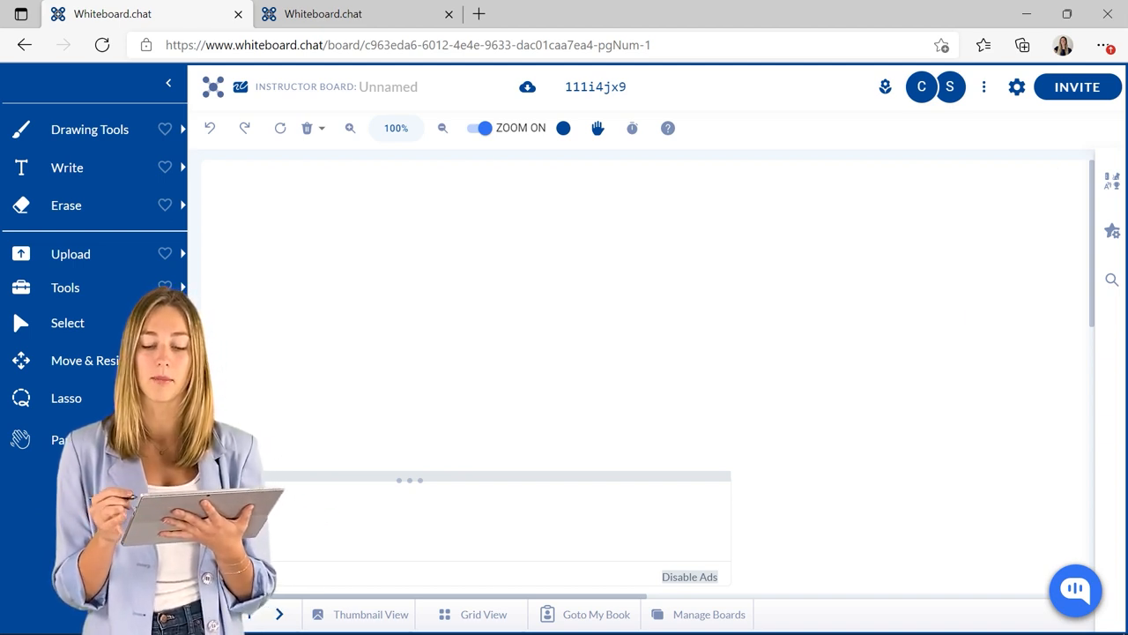
click(984, 86)
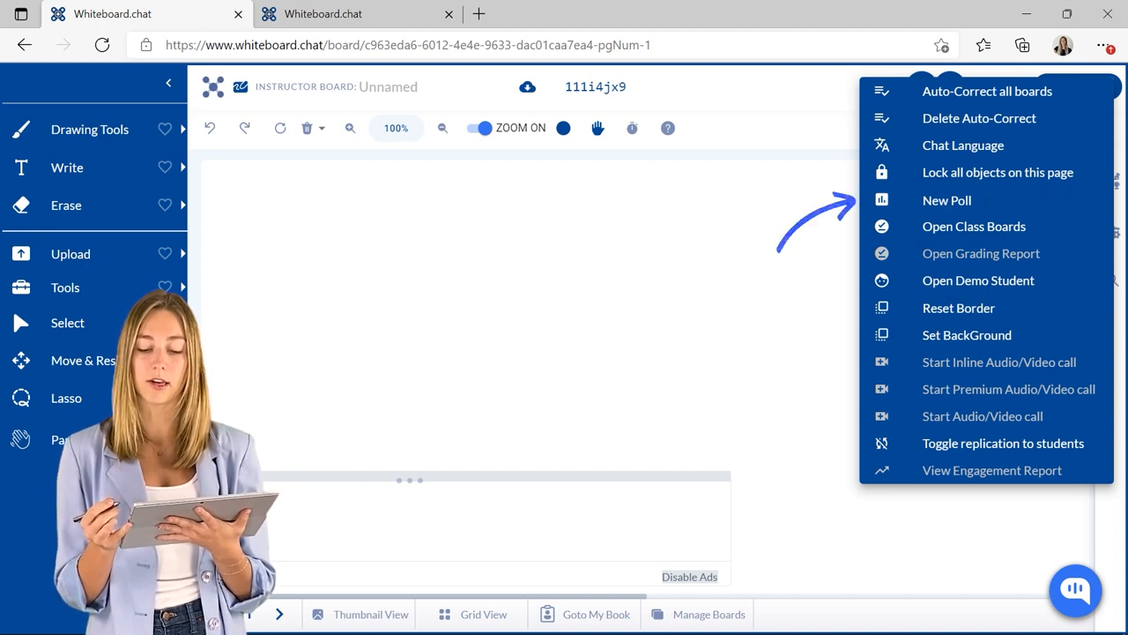
Send the selected student the poll 'Do you like this APP? yes, No'.
click(947, 201)
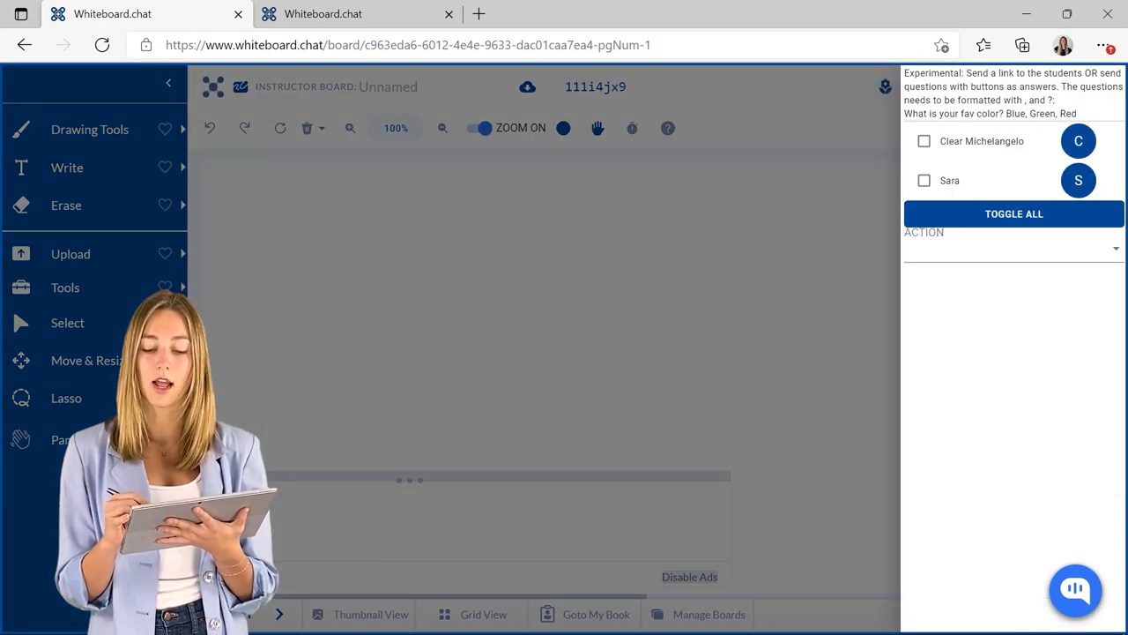
click(1014, 213)
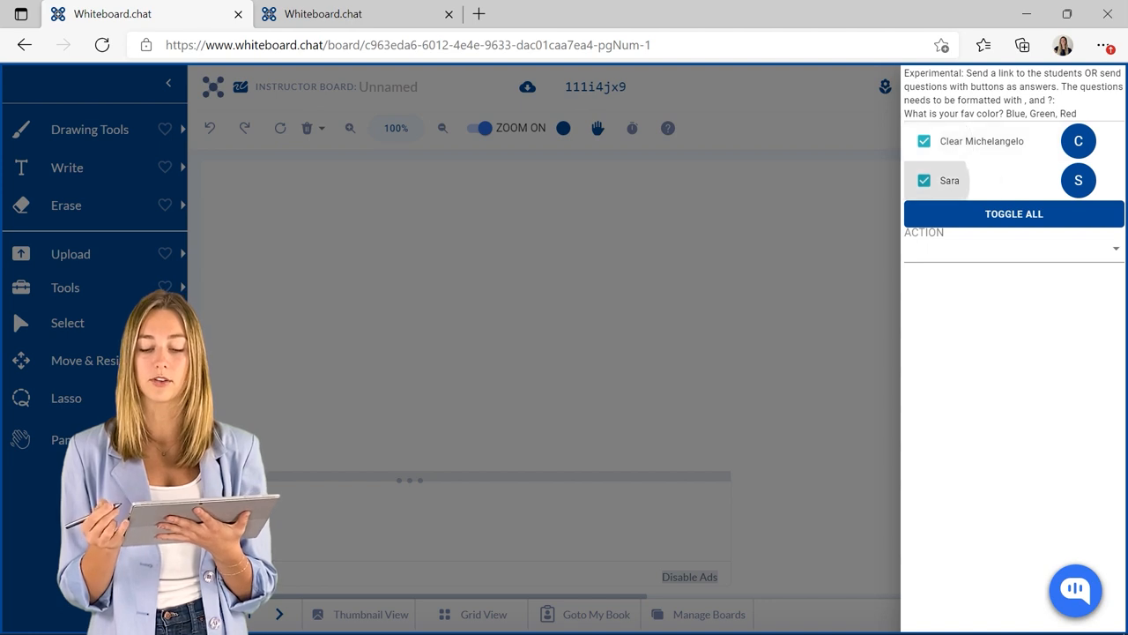
click(924, 141)
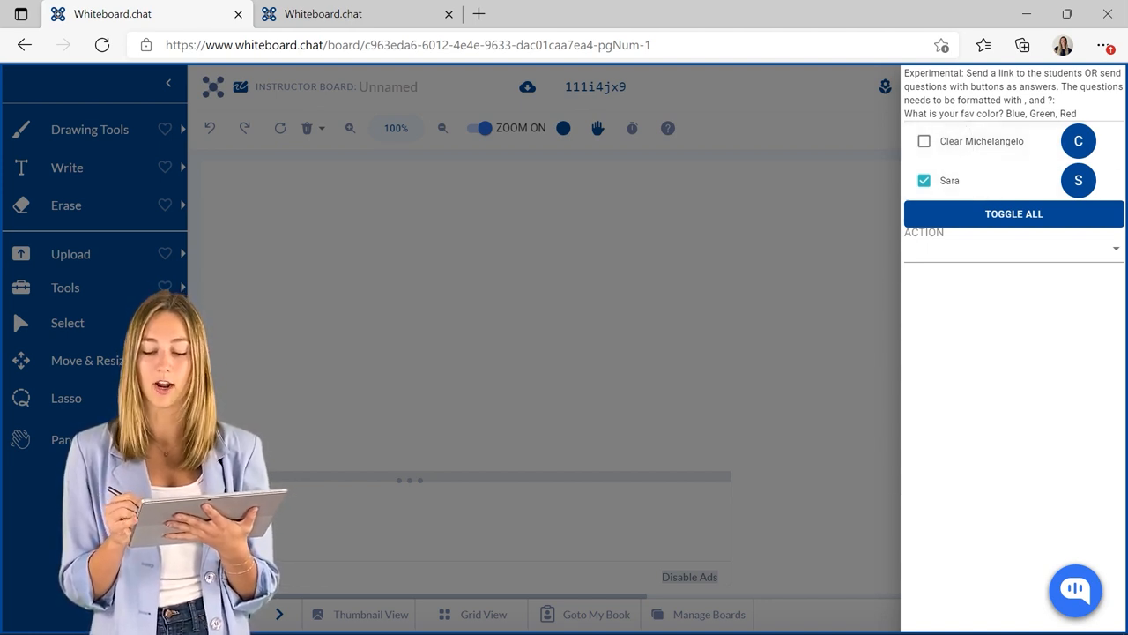
click(1012, 247)
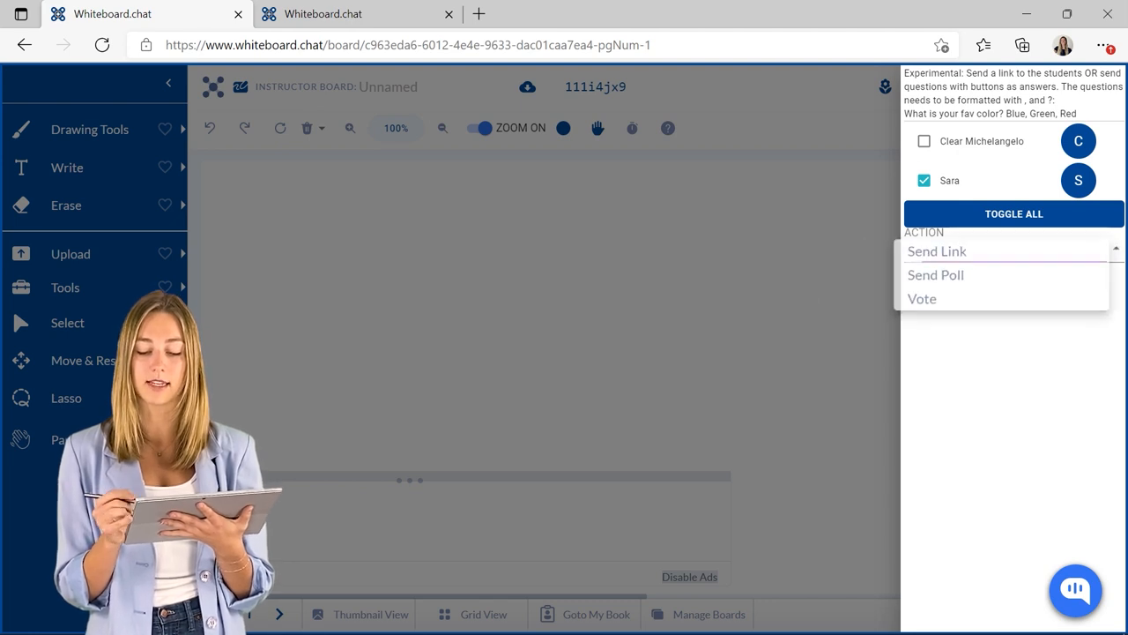
click(935, 275)
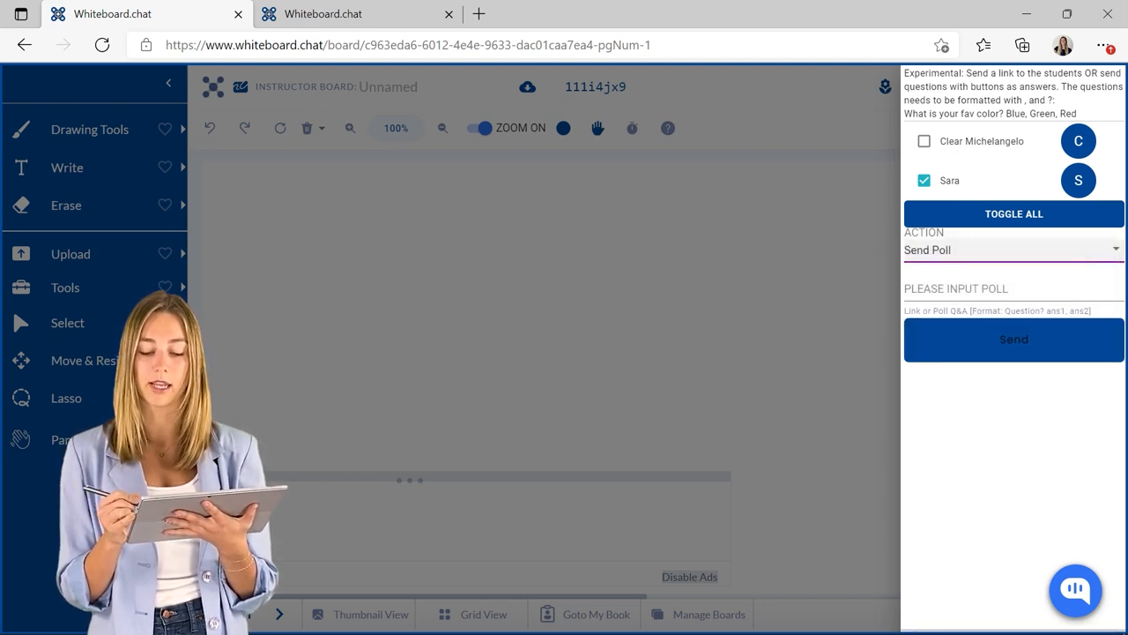
click(1013, 290)
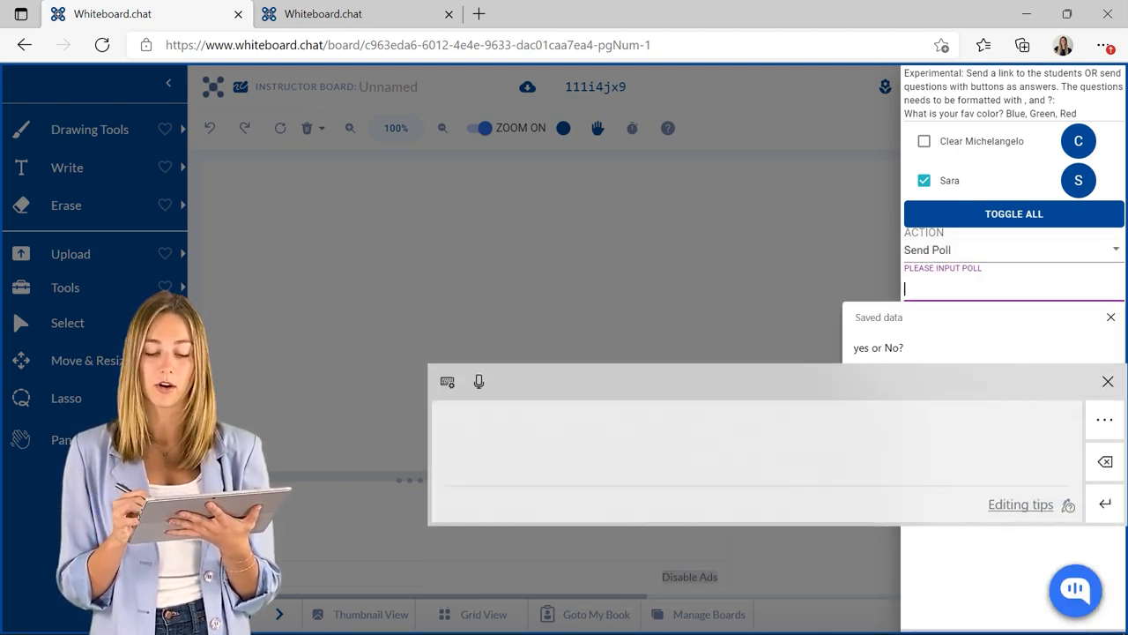
text(Do you like this APP? yes, No)
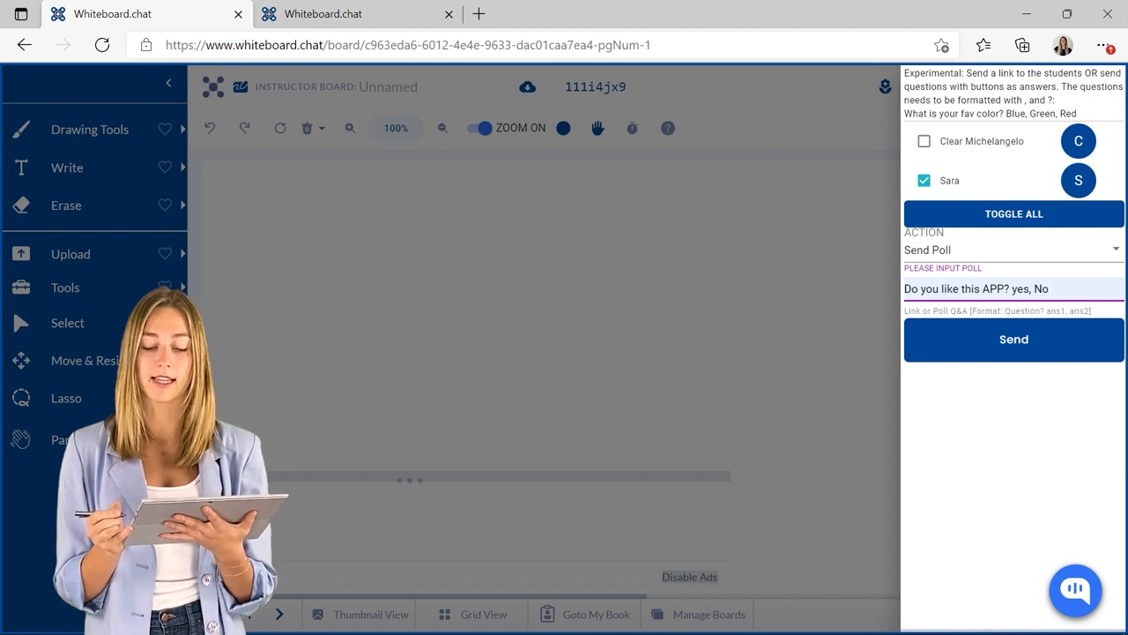
click(1014, 339)
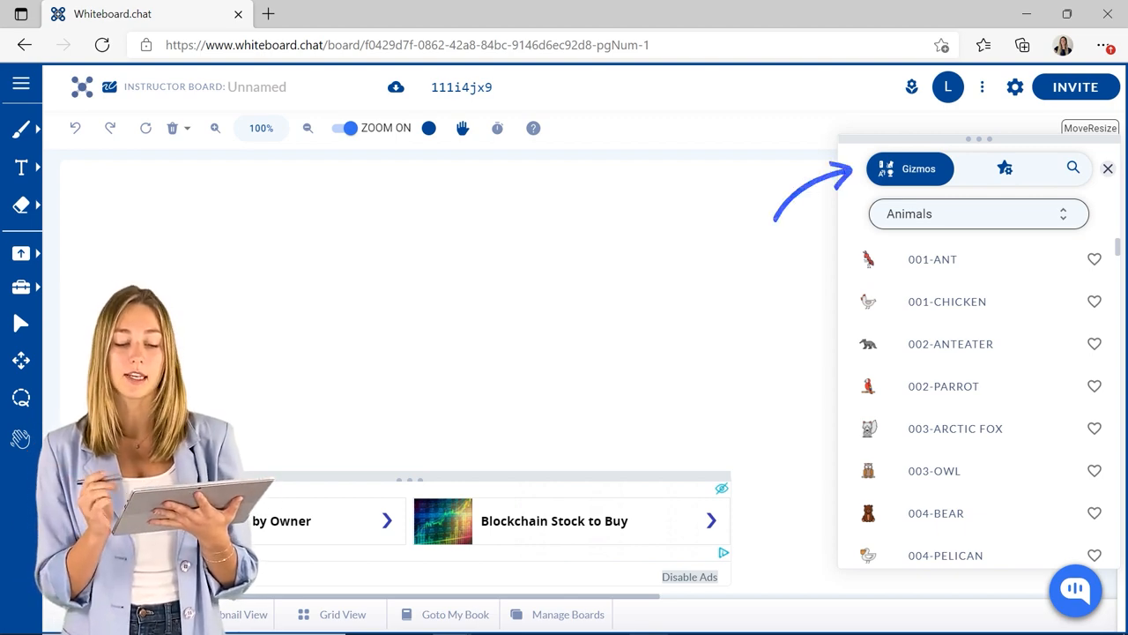
Place the F gizmo from the Chemistry collection, then browse the widget list.
click(977, 214)
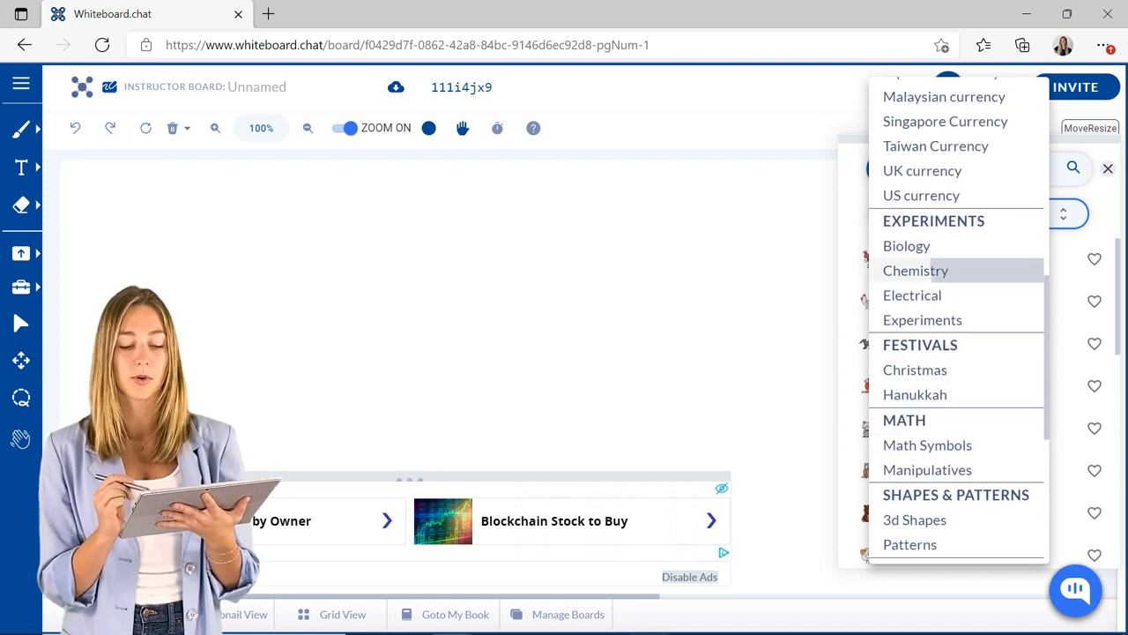
click(917, 272)
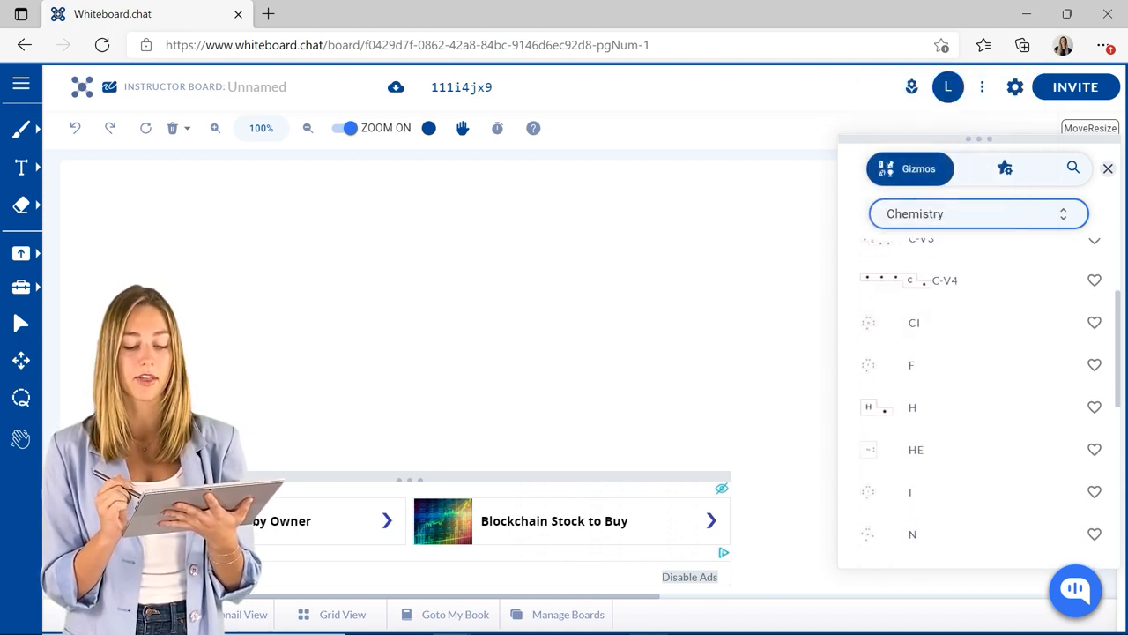
click(911, 363)
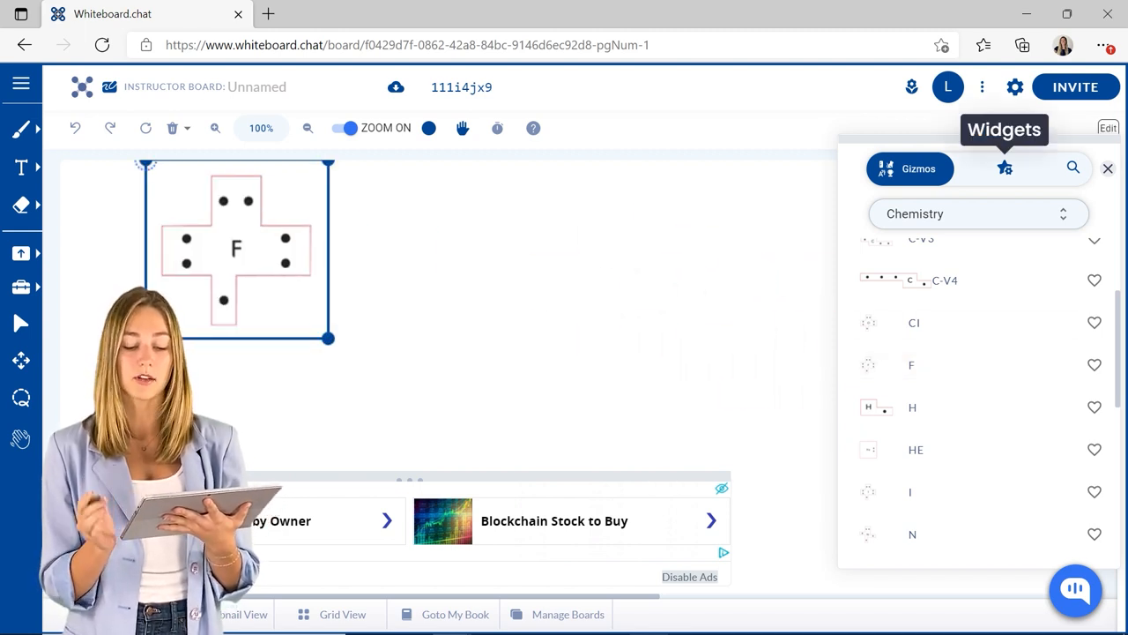
click(1005, 169)
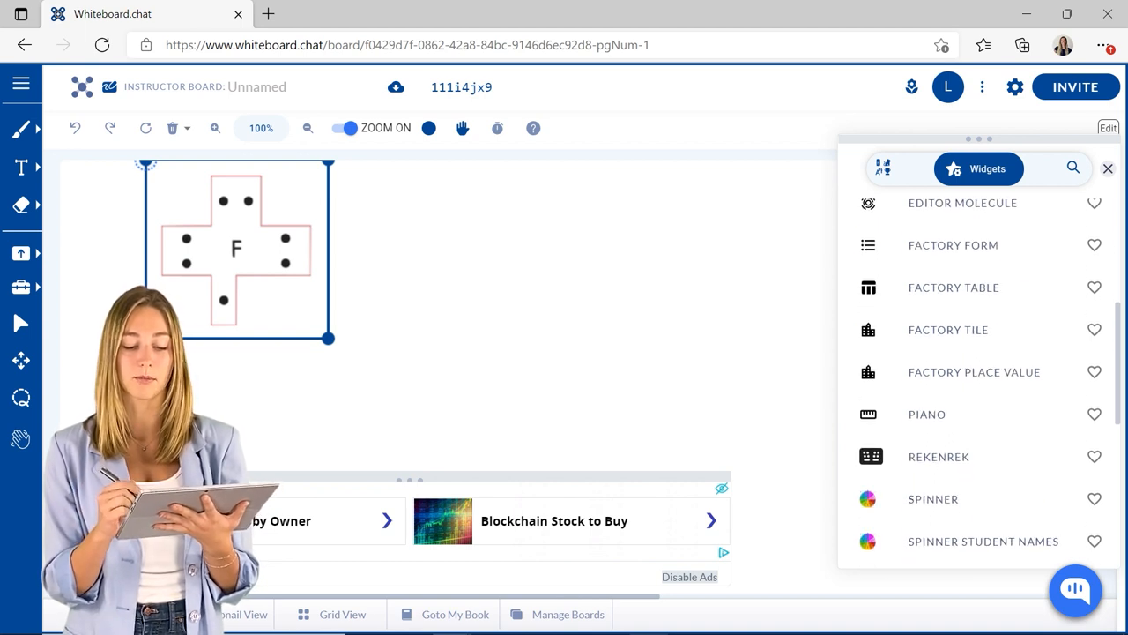
Add the Spinner widget from the Widgets list to the board beside the F gizmo.
scroll(down, 3)
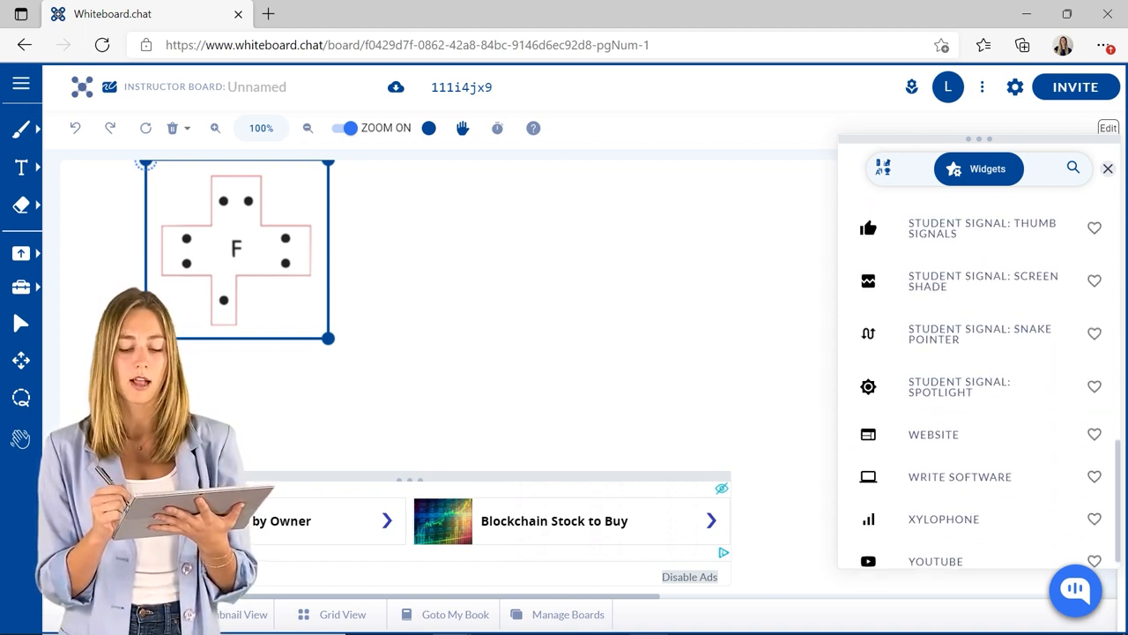
scroll(down, 3)
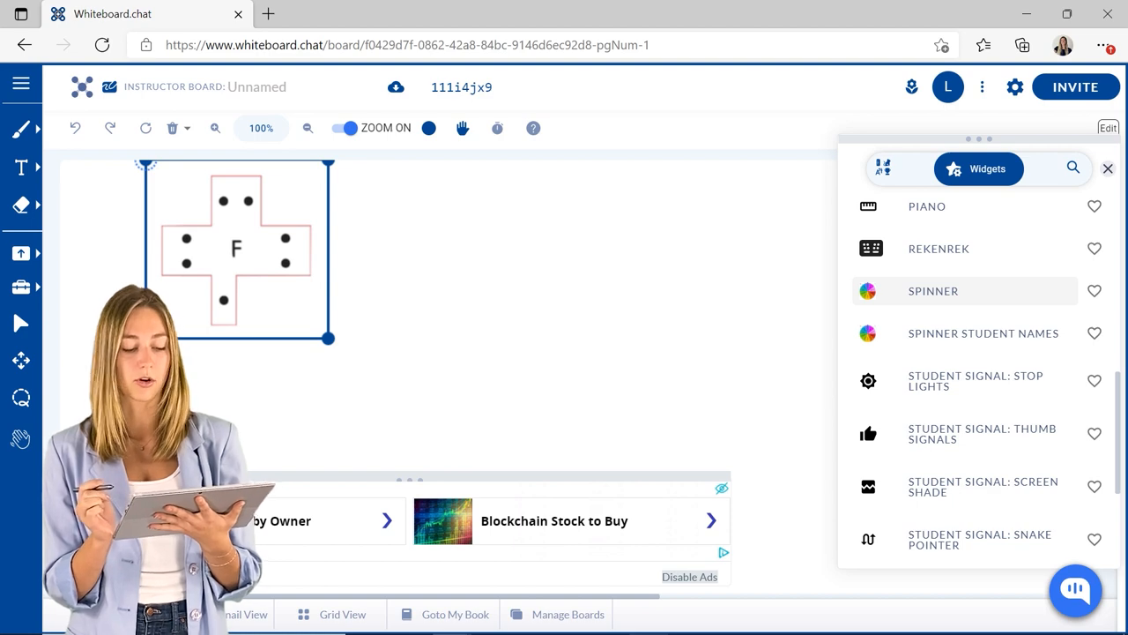
click(933, 291)
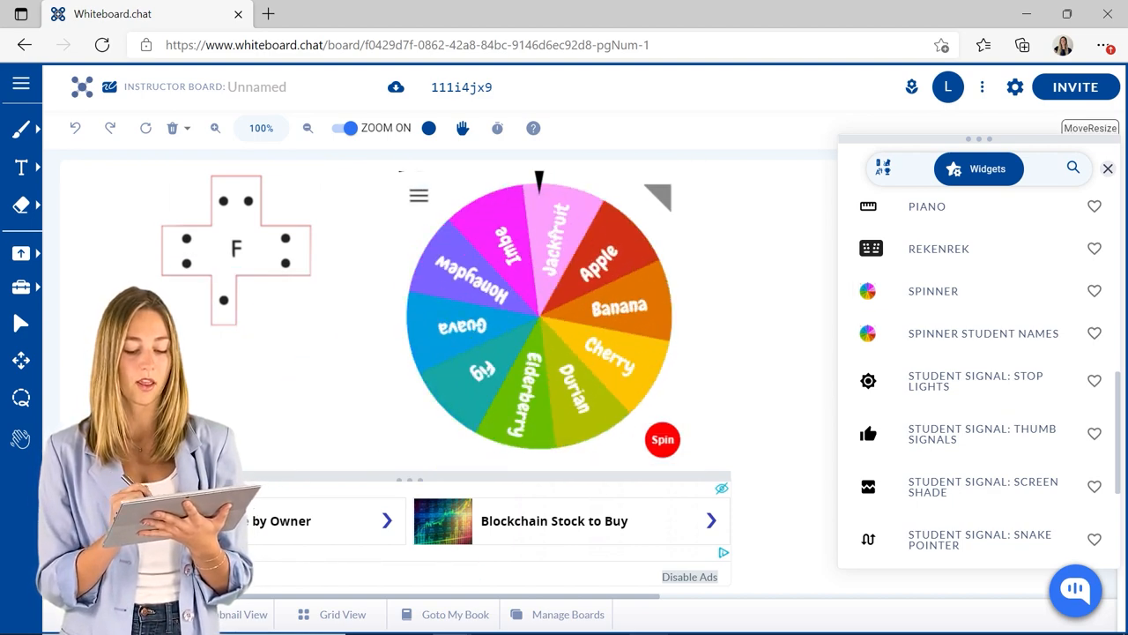
click(663, 439)
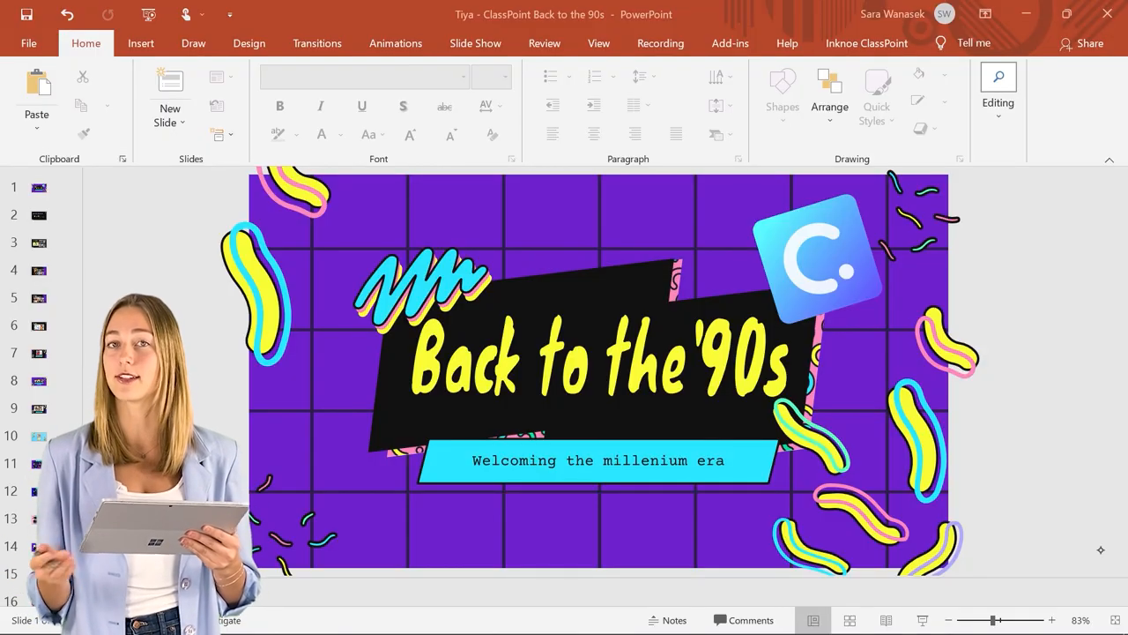
Show the Inknoe ClassPoint ribbon and its Customize Whiteboard background presets.
click(867, 42)
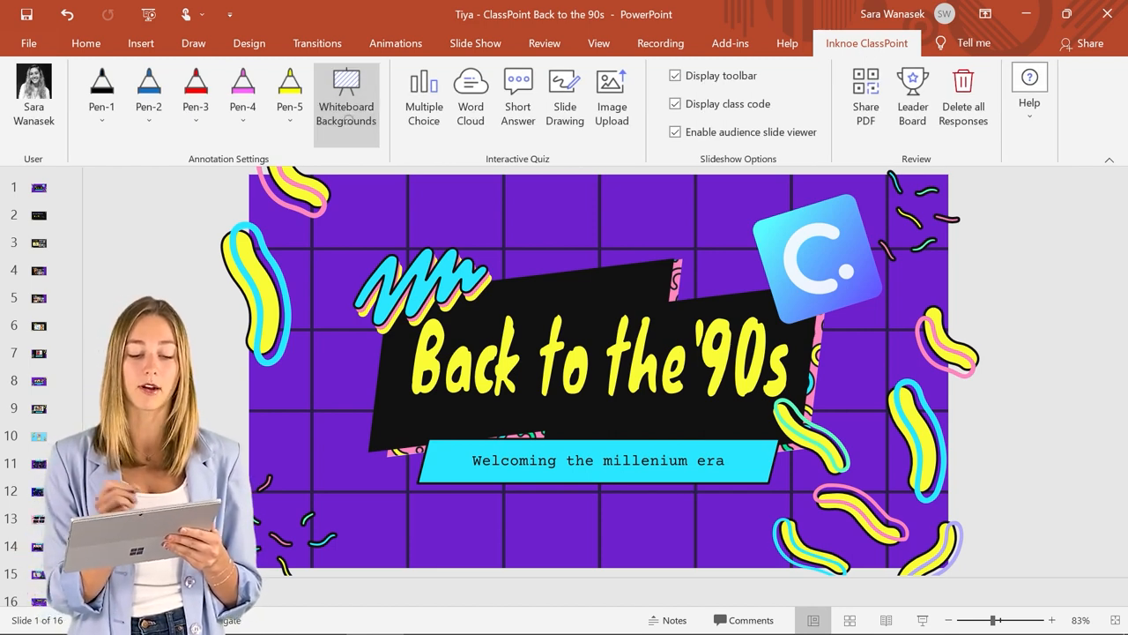
click(345, 97)
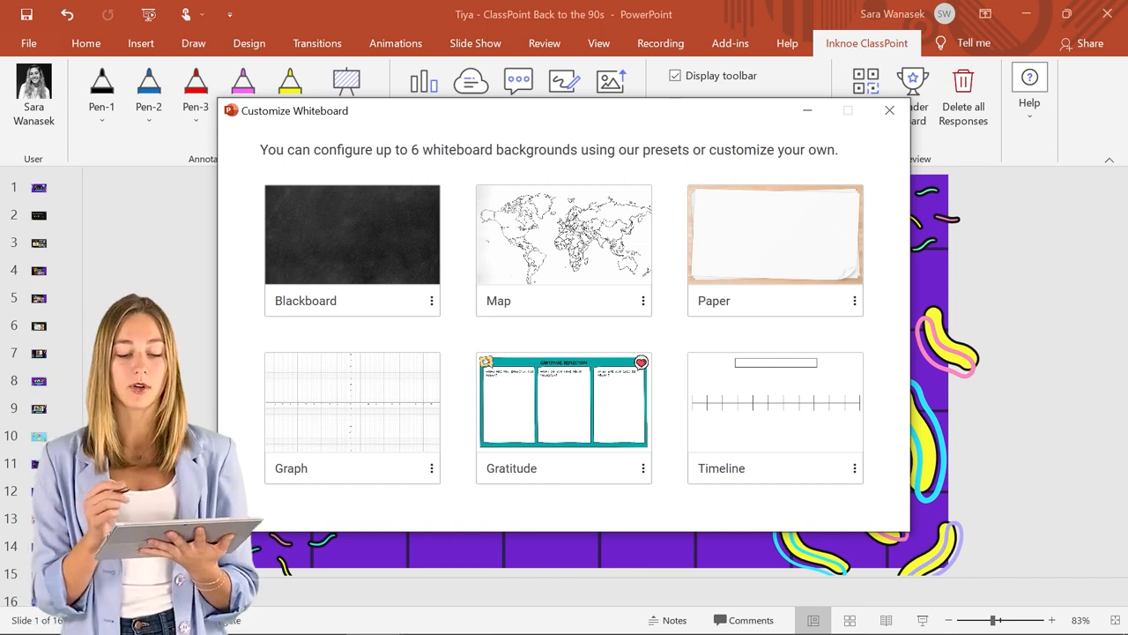
Dismiss the Customize Whiteboard presets and run the 90s deck as a slideshow.
click(853, 299)
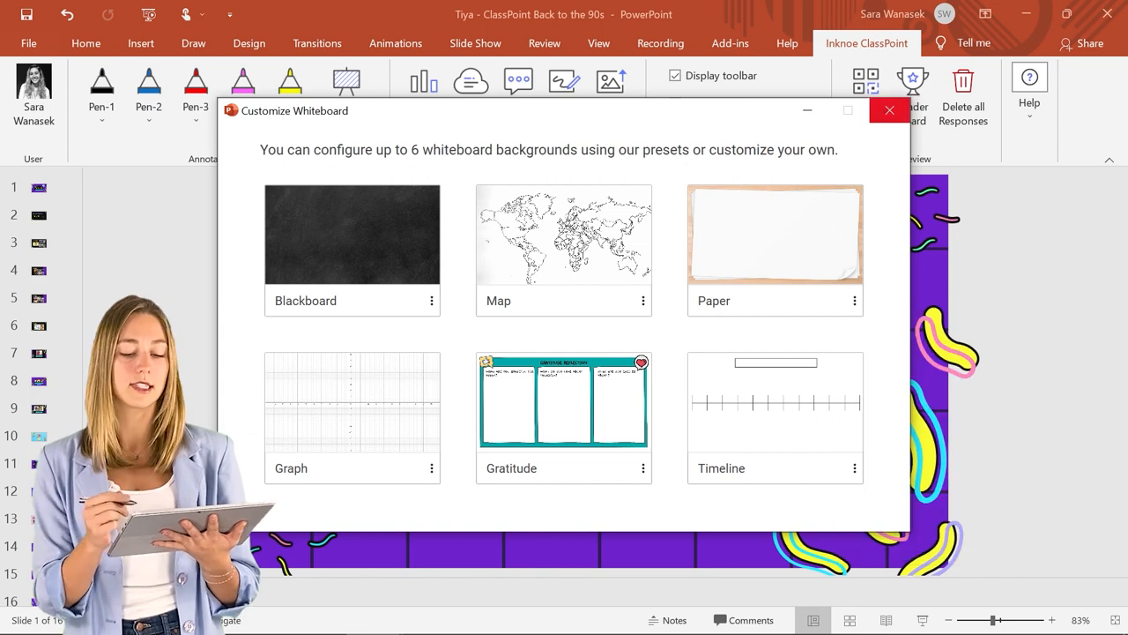
click(889, 109)
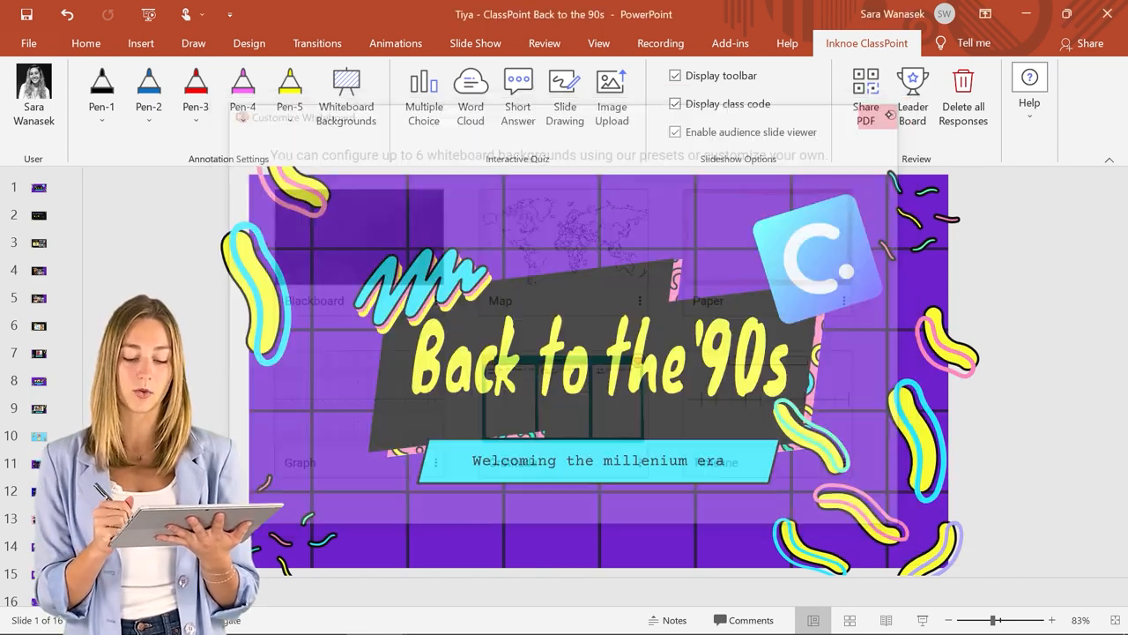
click(476, 42)
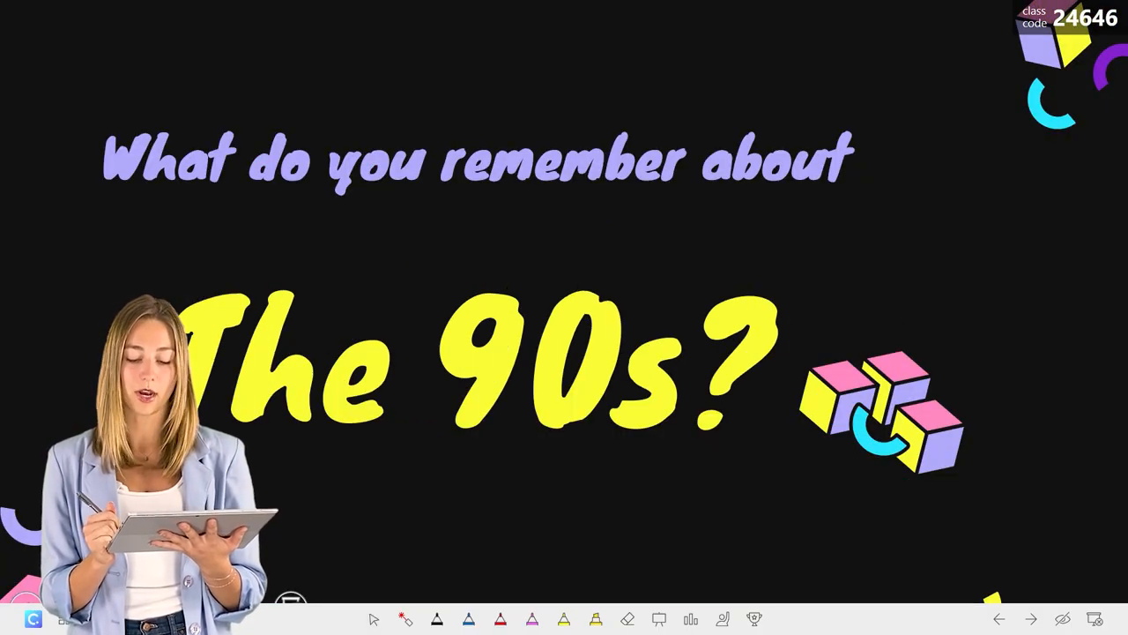
Bring up ClassPoint's Add a whiteboard window from the slideshow toolbar.
click(501, 617)
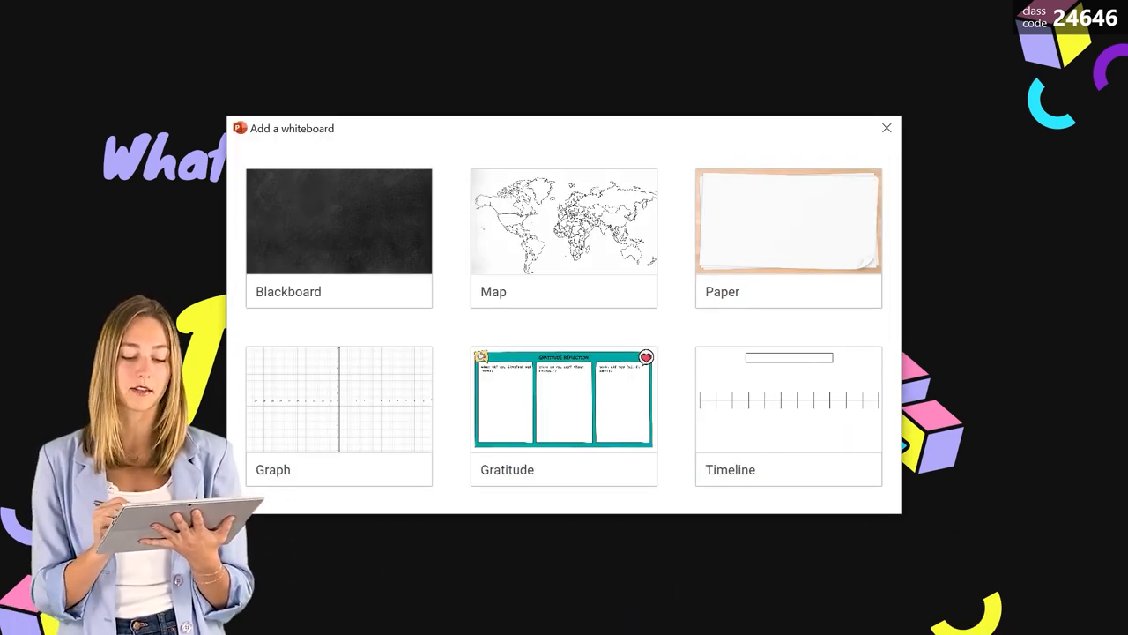
Add a Timeline whiteboard and hand-write the heading 'Events of the 90's' in black pen.
click(788, 414)
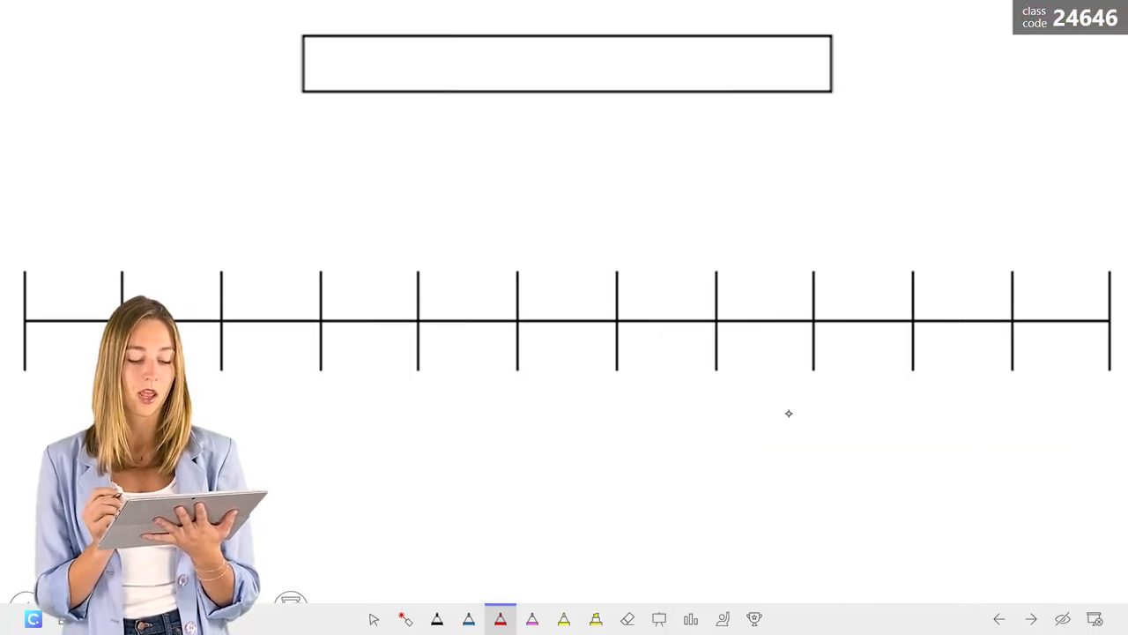
click(438, 617)
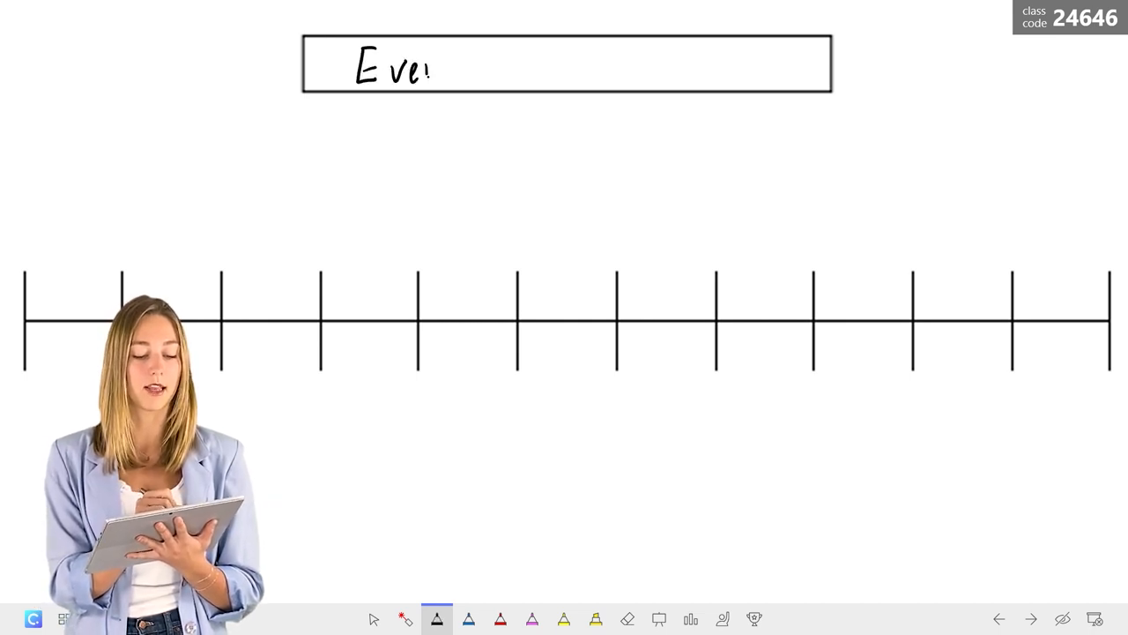
text(Events of the)
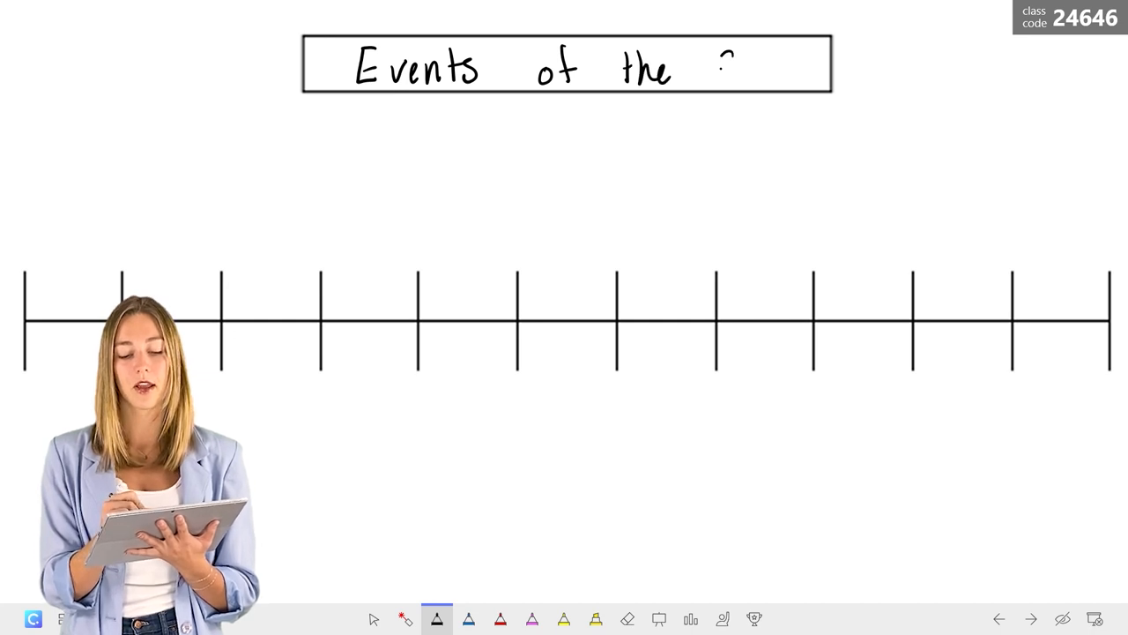
text(90's)
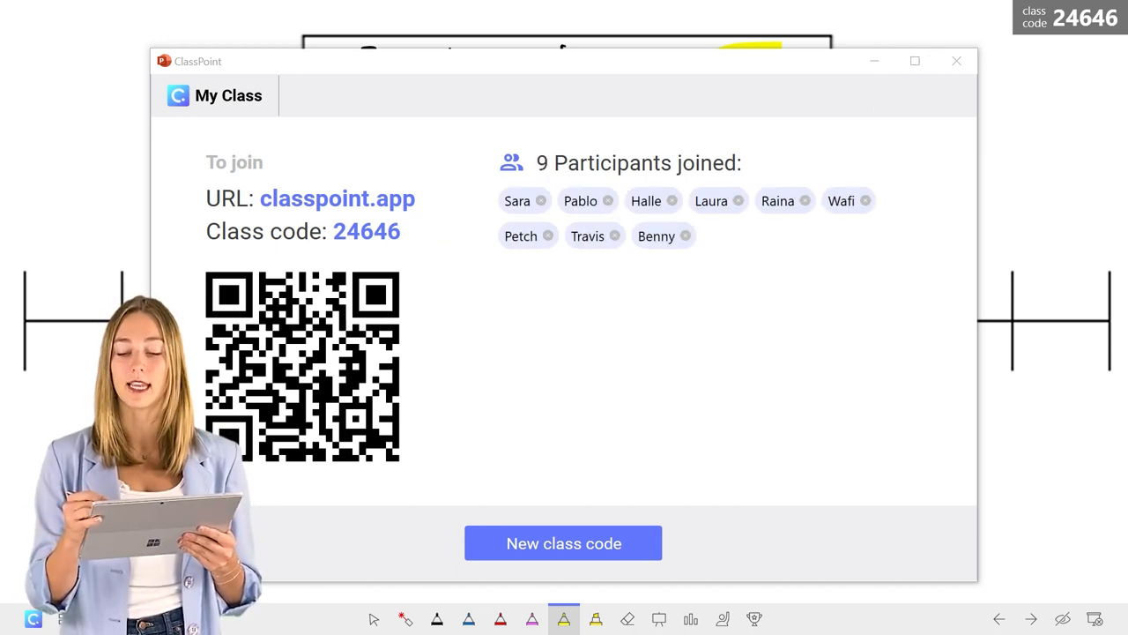
Close the My Class window and dismiss Quick Poll without starting one.
click(956, 60)
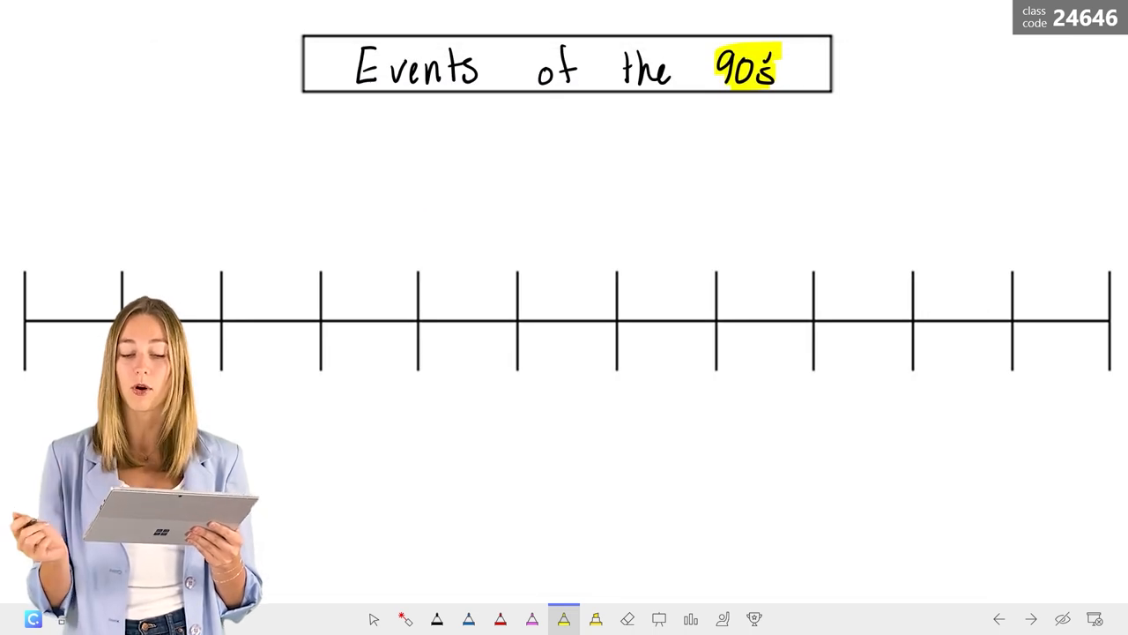
click(691, 617)
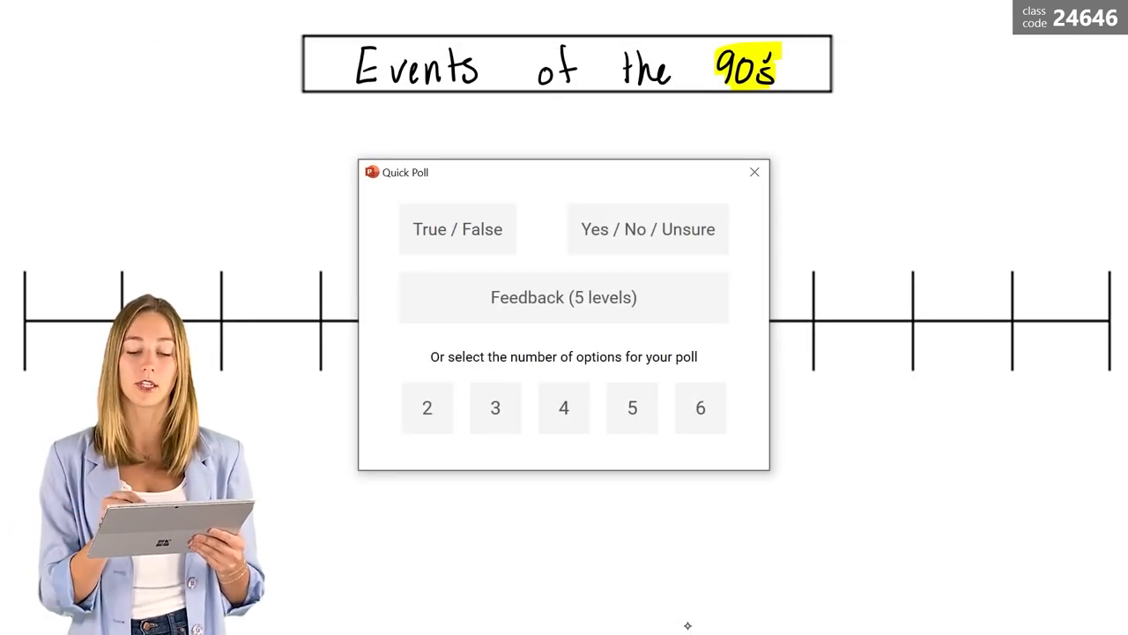
click(755, 173)
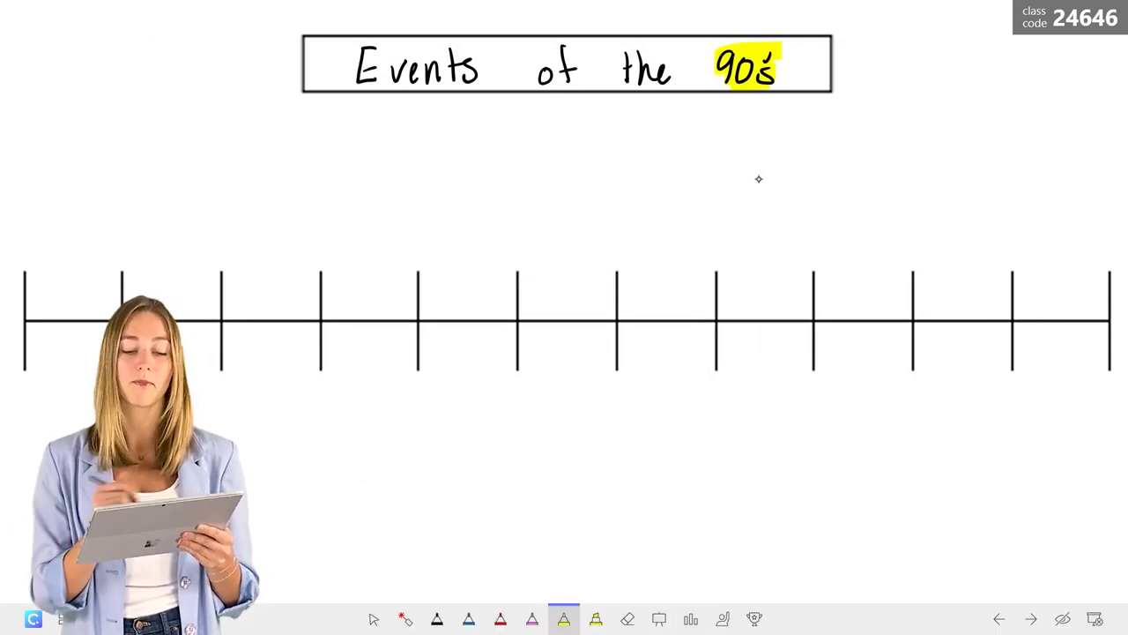